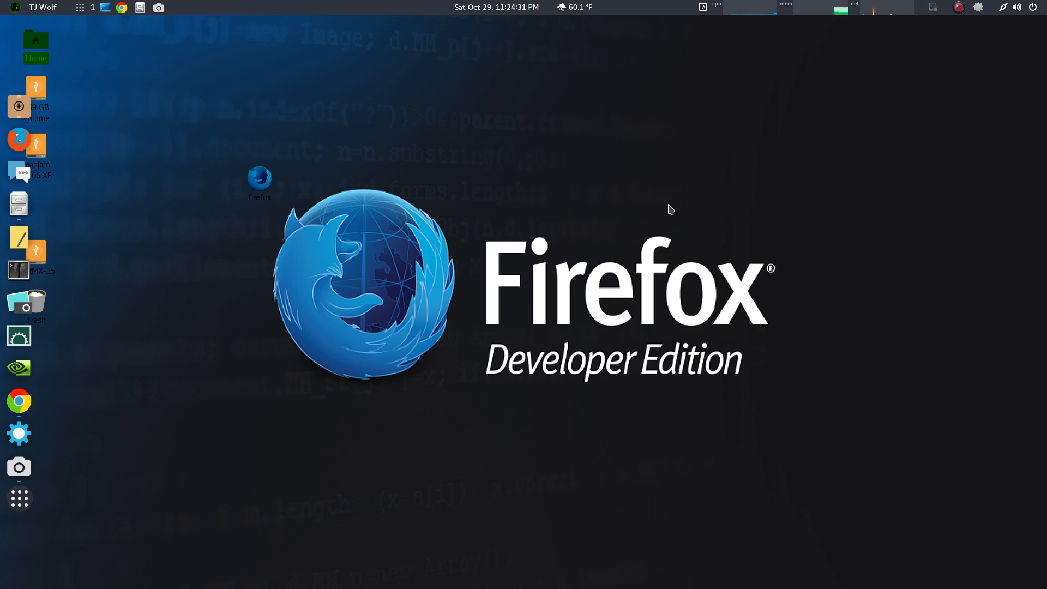
mouse_move(61, 38)
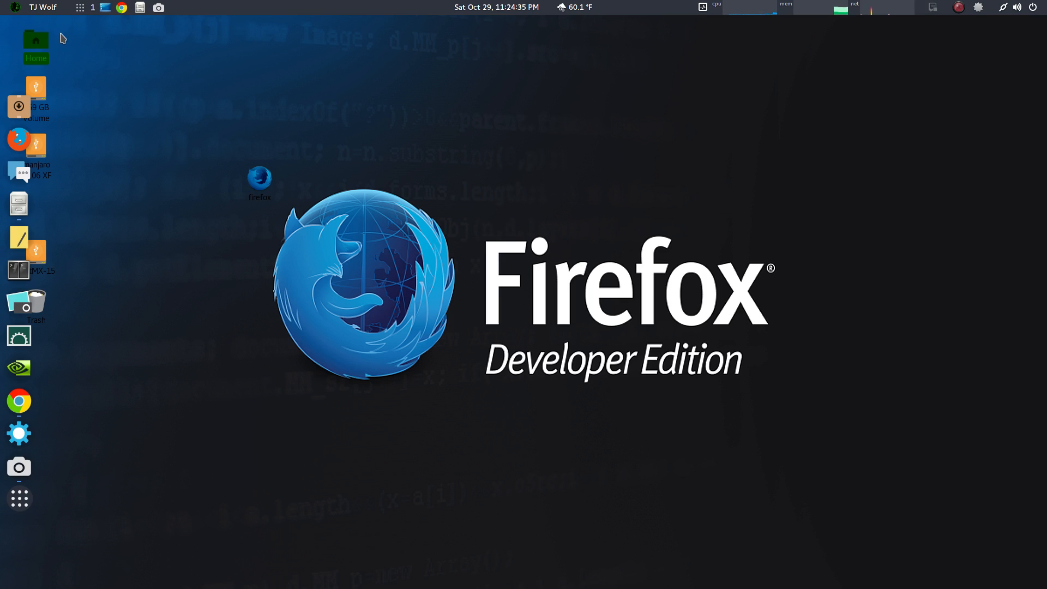
mouse_move(121, 7)
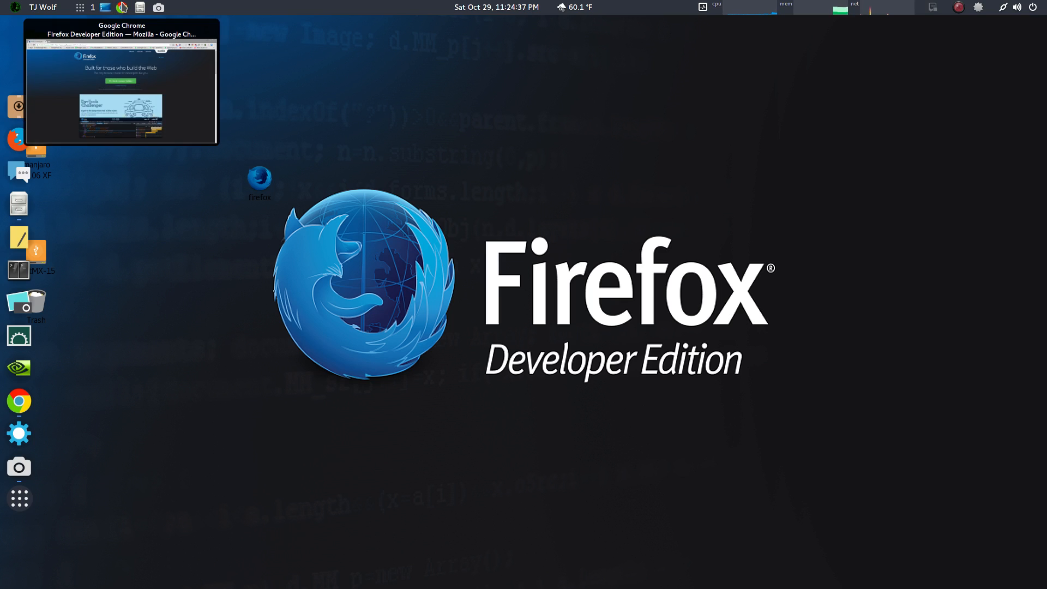
Bring Chrome forward to show the Firefox Developer Edition download page.
left_click(121, 80)
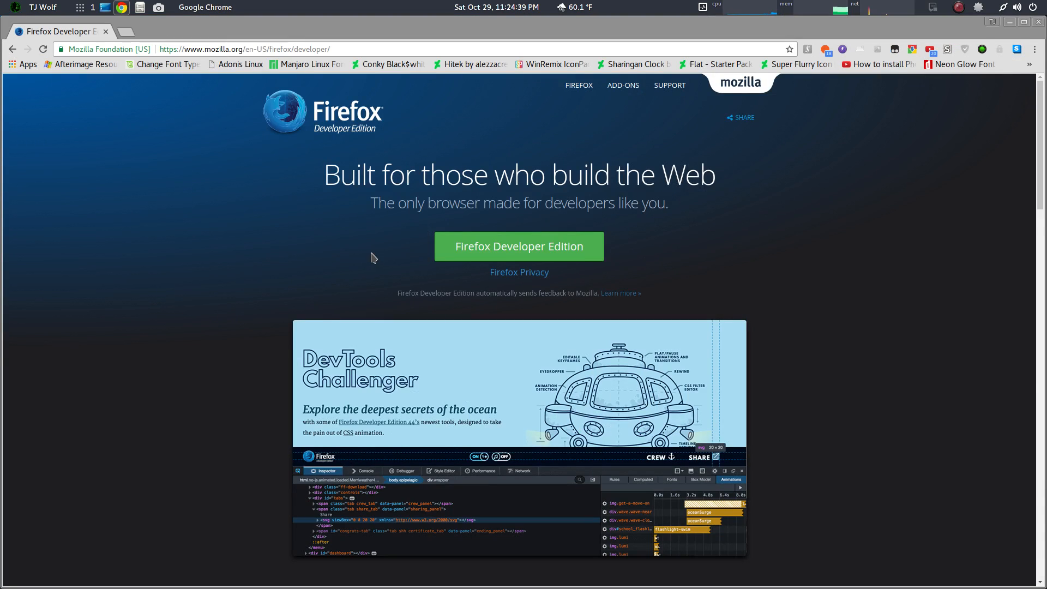
mouse_move(178, 99)
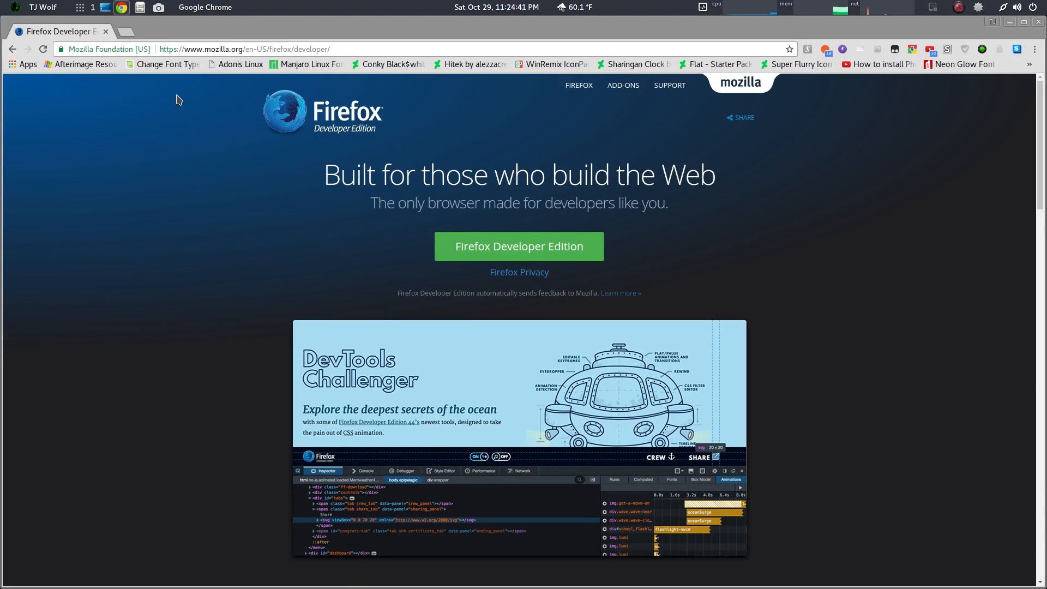
mouse_move(140, 112)
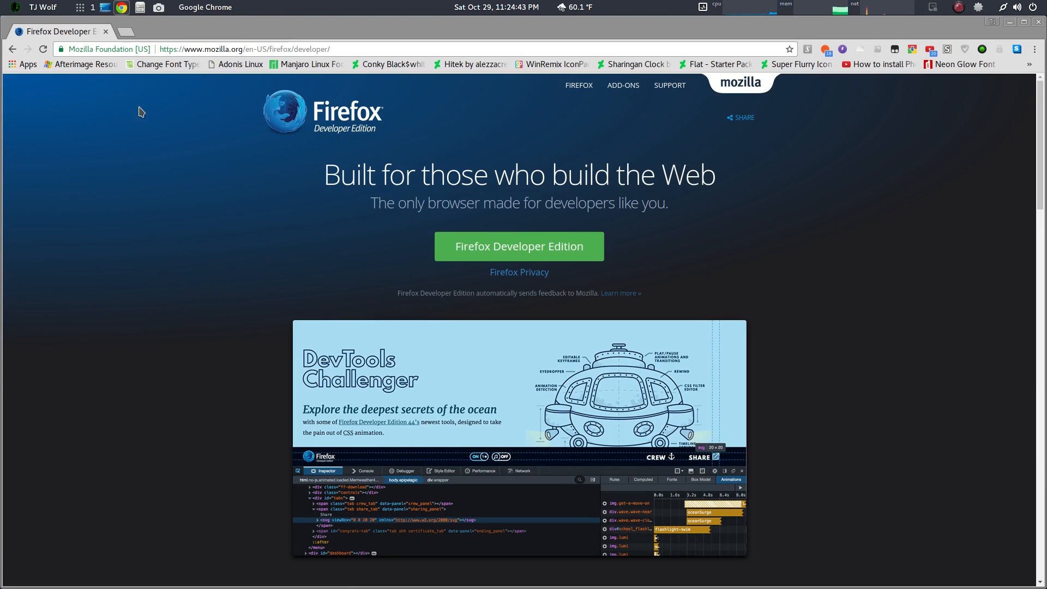
mouse_move(389, 160)
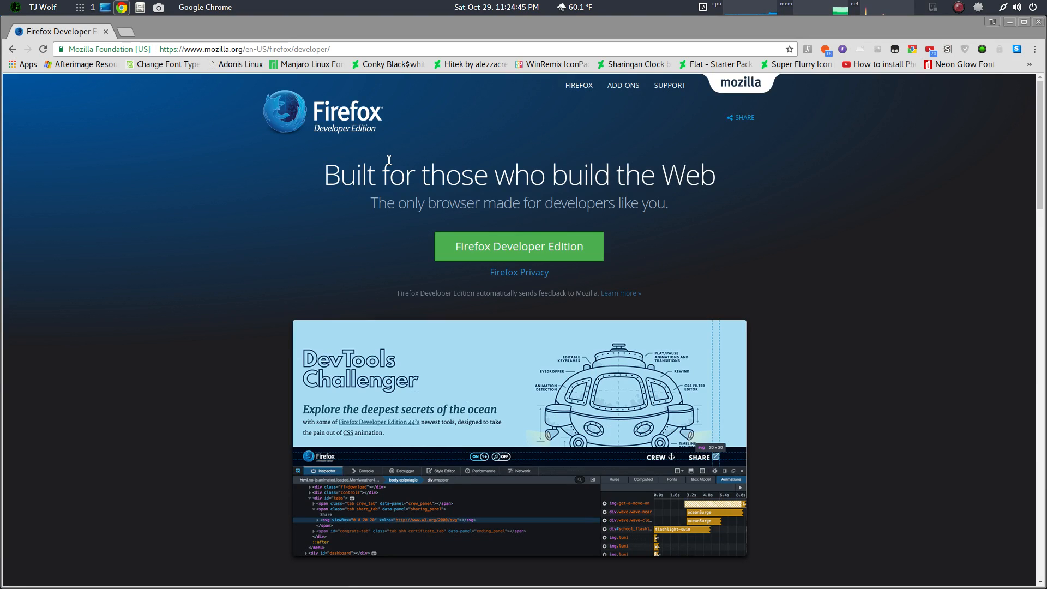
mouse_move(445, 203)
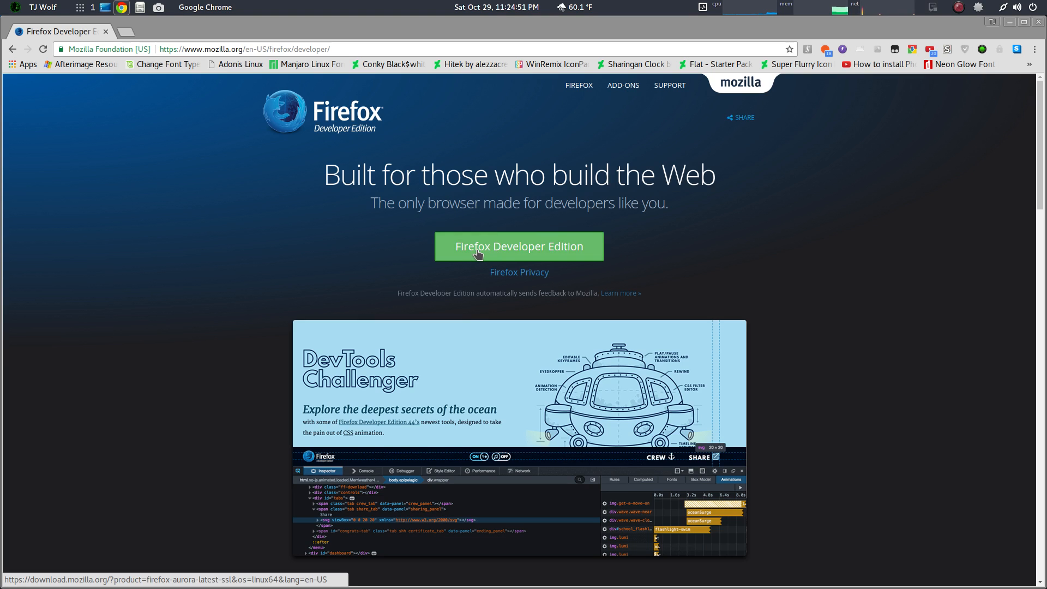
mouse_move(438, 259)
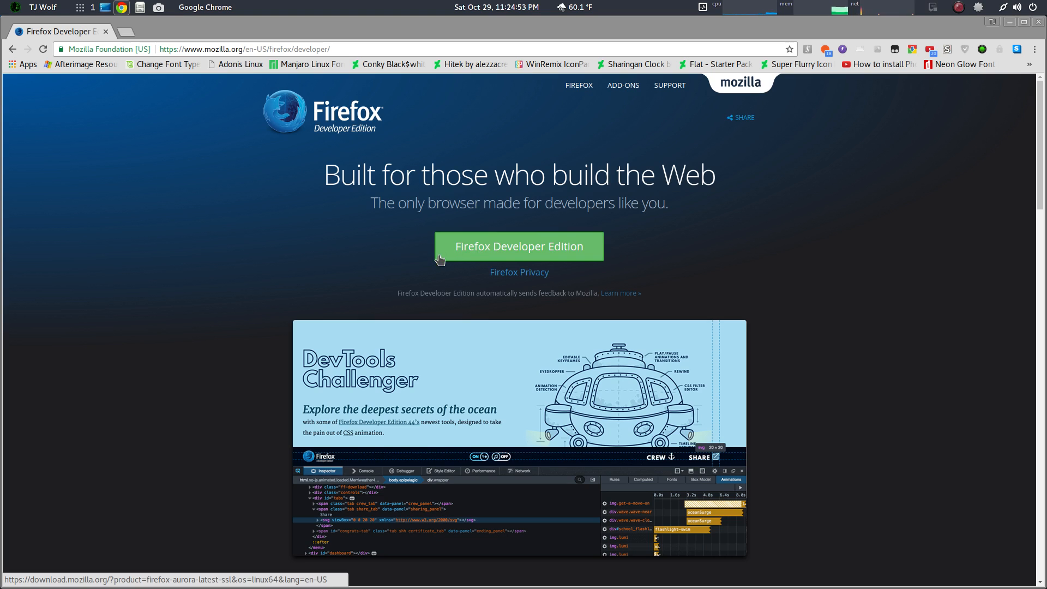
mouse_move(781, 114)
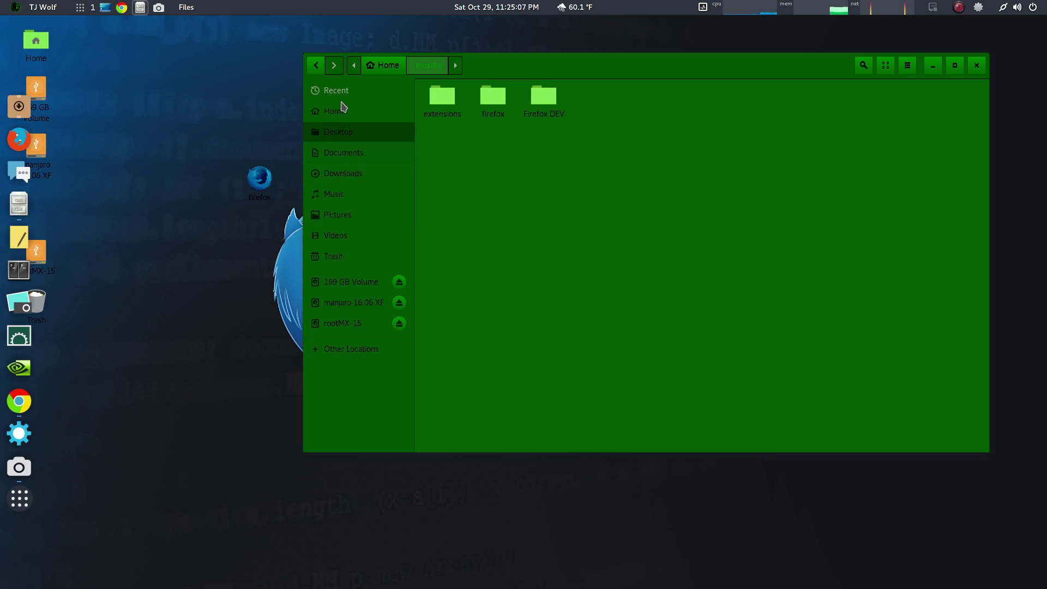
mouse_move(374, 152)
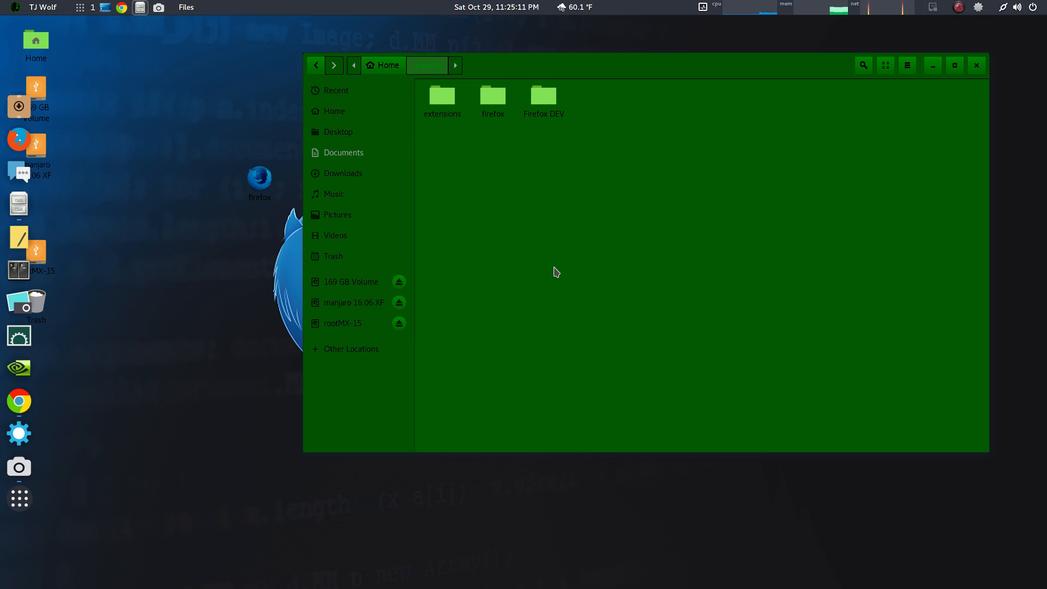
mouse_move(599, 134)
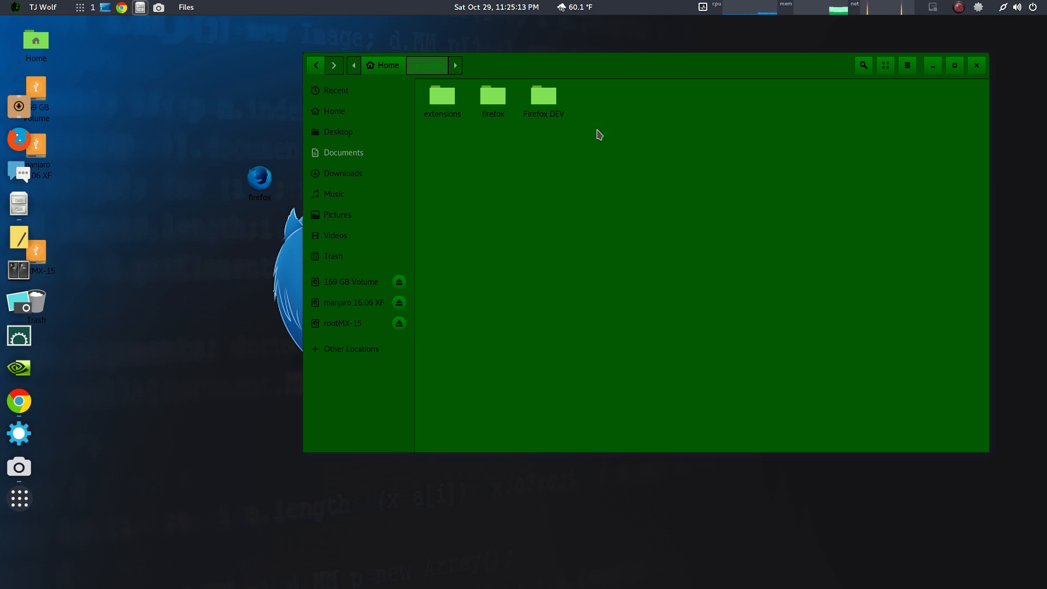
mouse_move(542, 129)
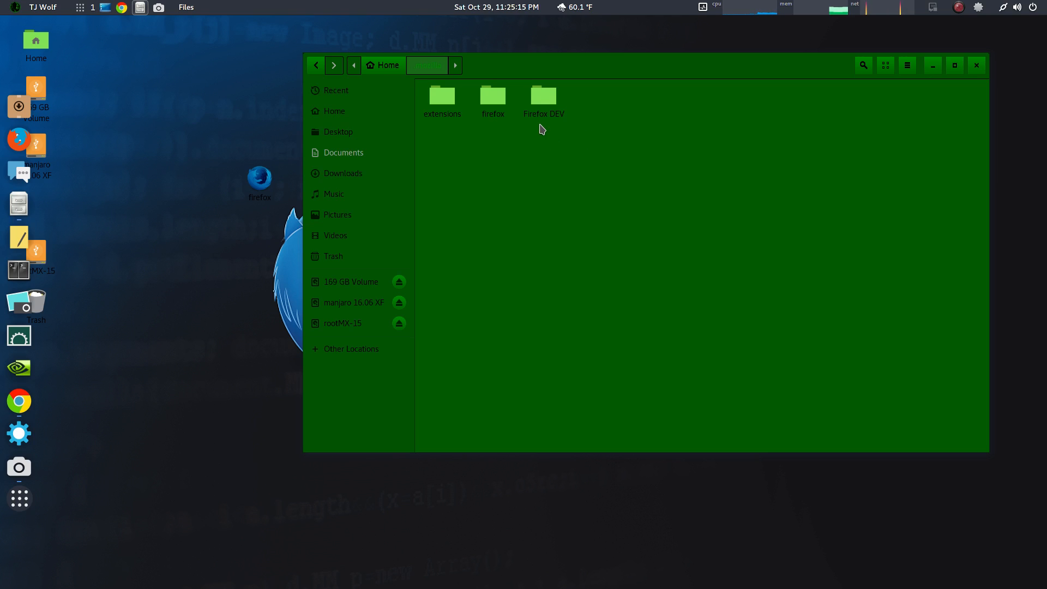
mouse_move(577, 140)
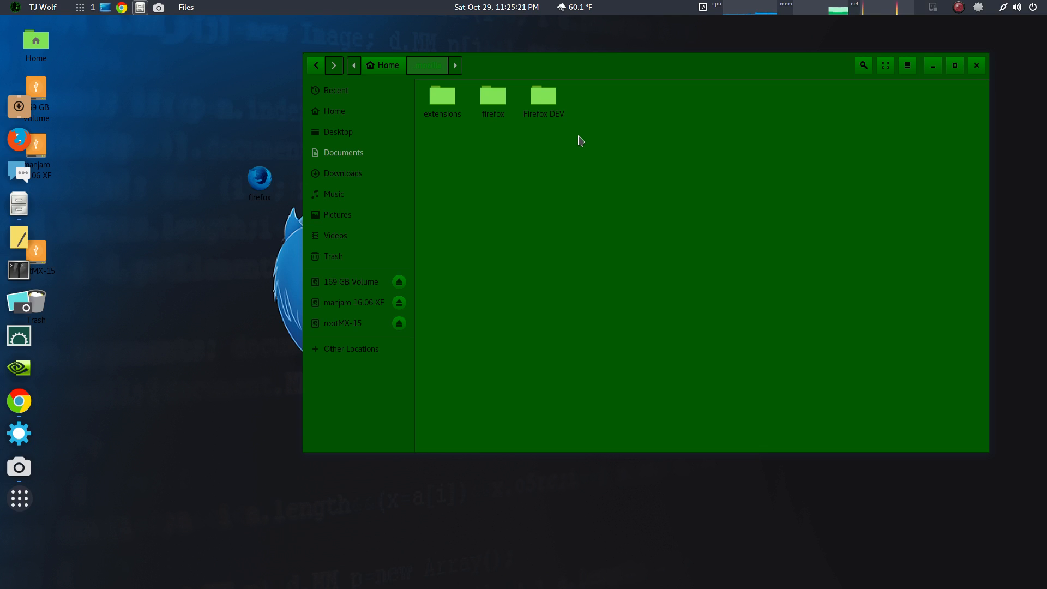
mouse_move(544, 95)
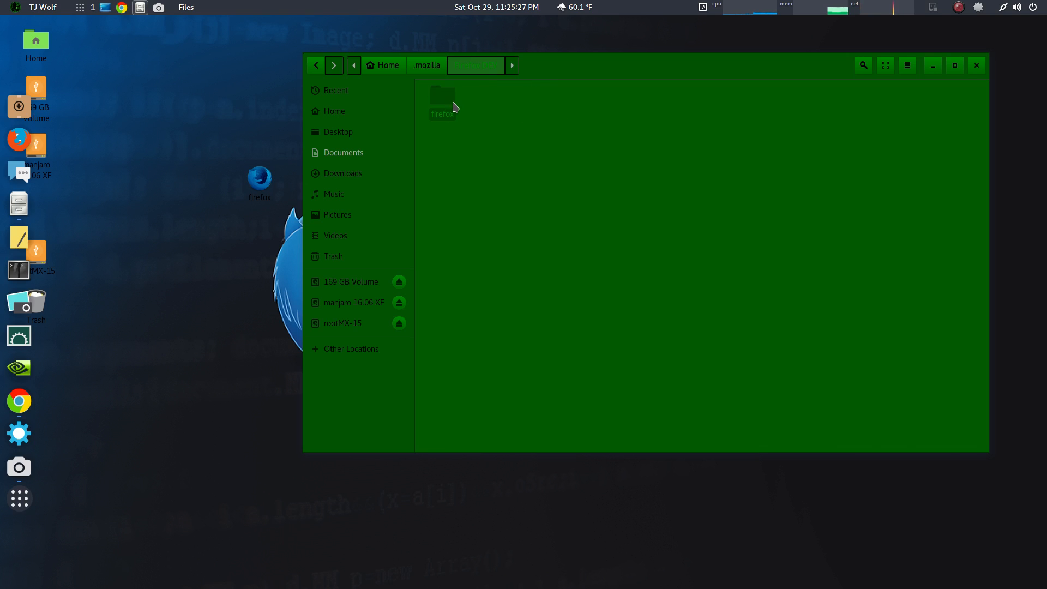
Open the extracted firefox folder and its inner firefox folder of program files.
double_click(442, 100)
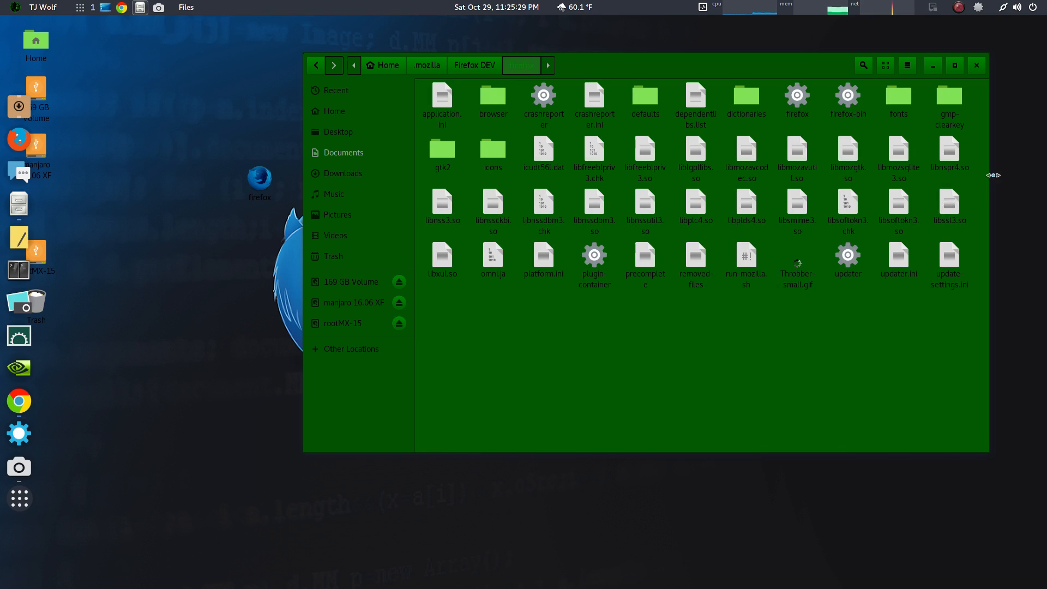
mouse_move(663, 396)
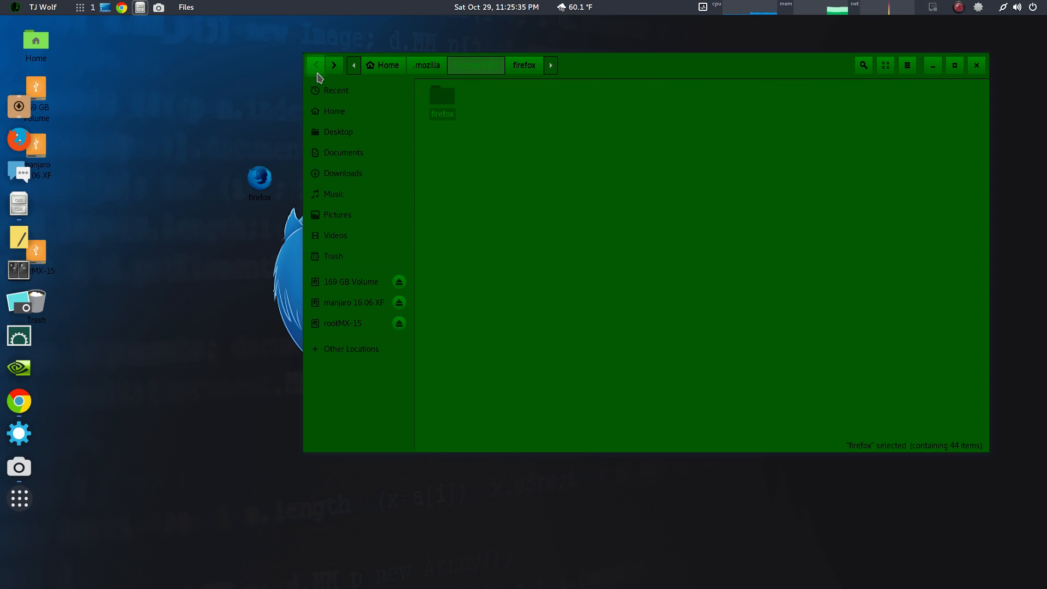
mouse_move(280, 85)
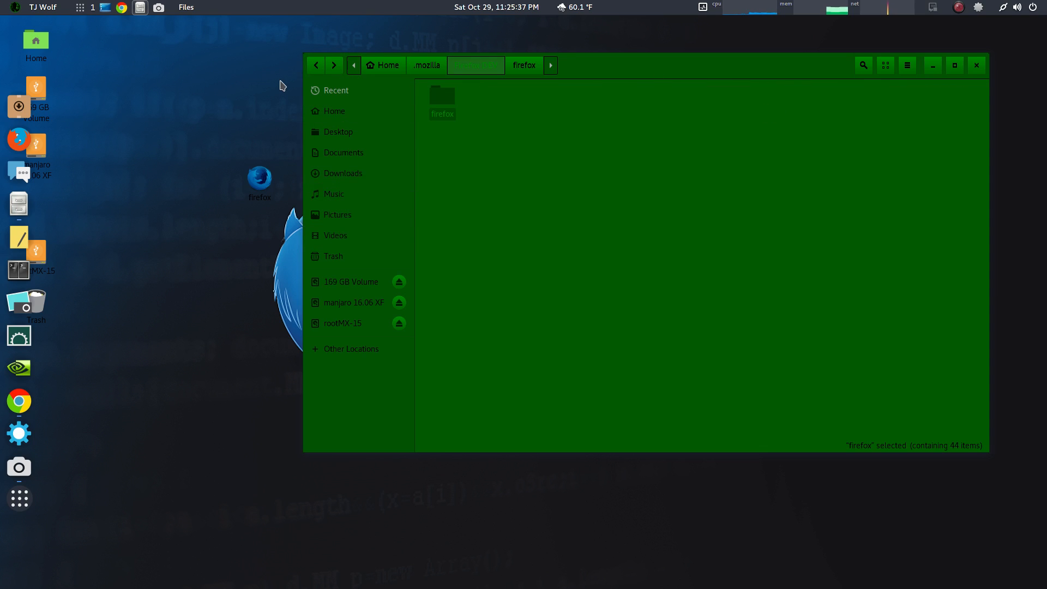
mouse_move(442, 98)
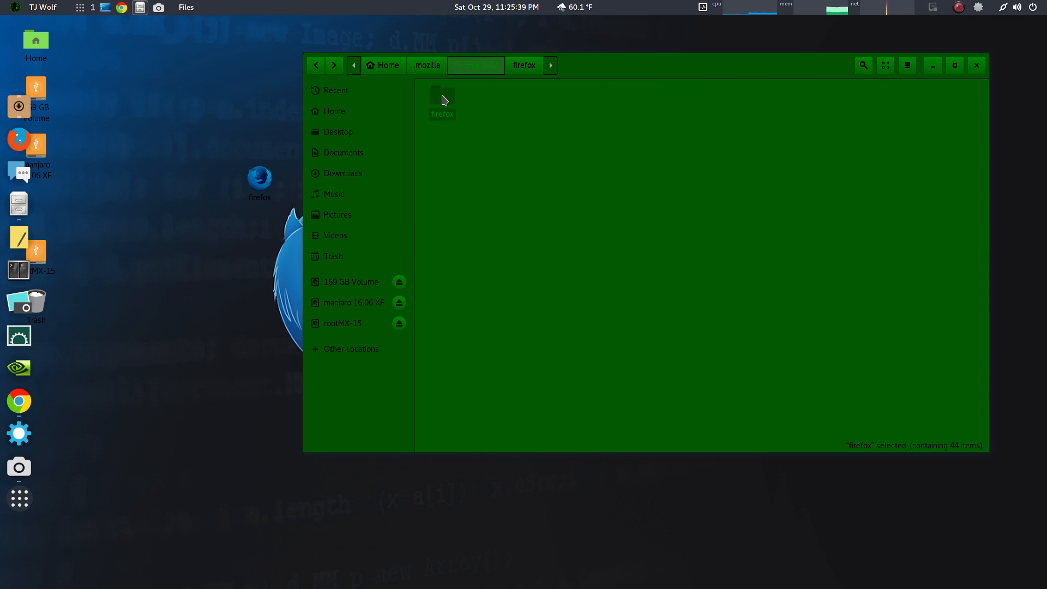
double_click(443, 98)
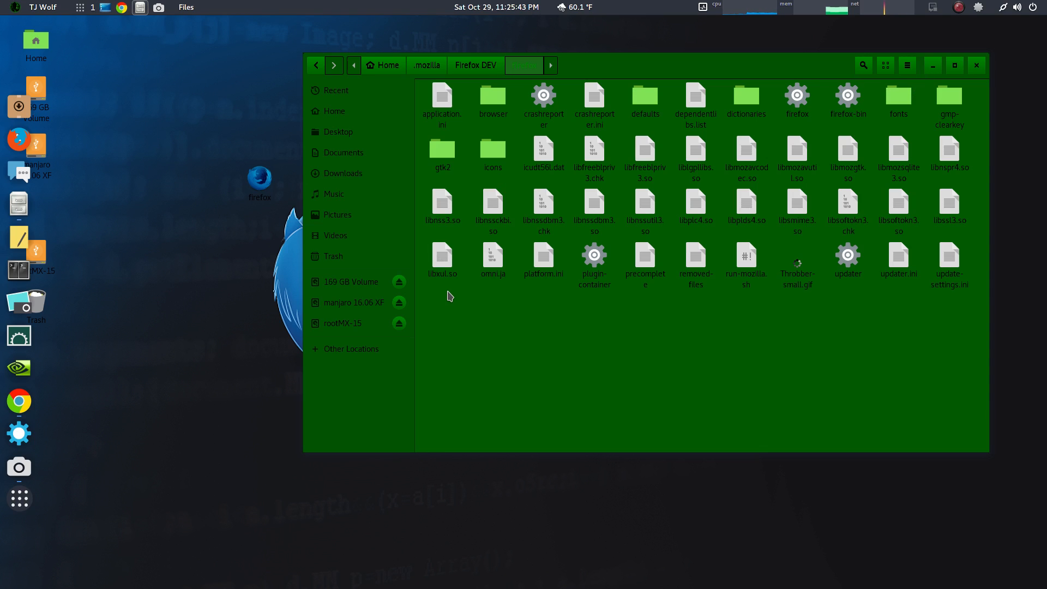
mouse_move(486, 311)
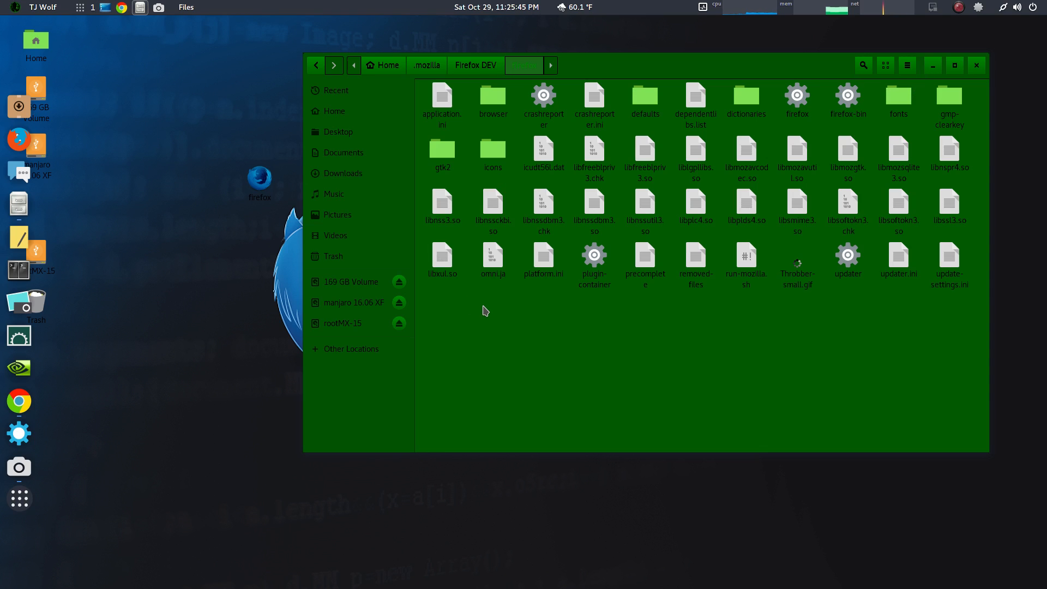
mouse_move(974, 92)
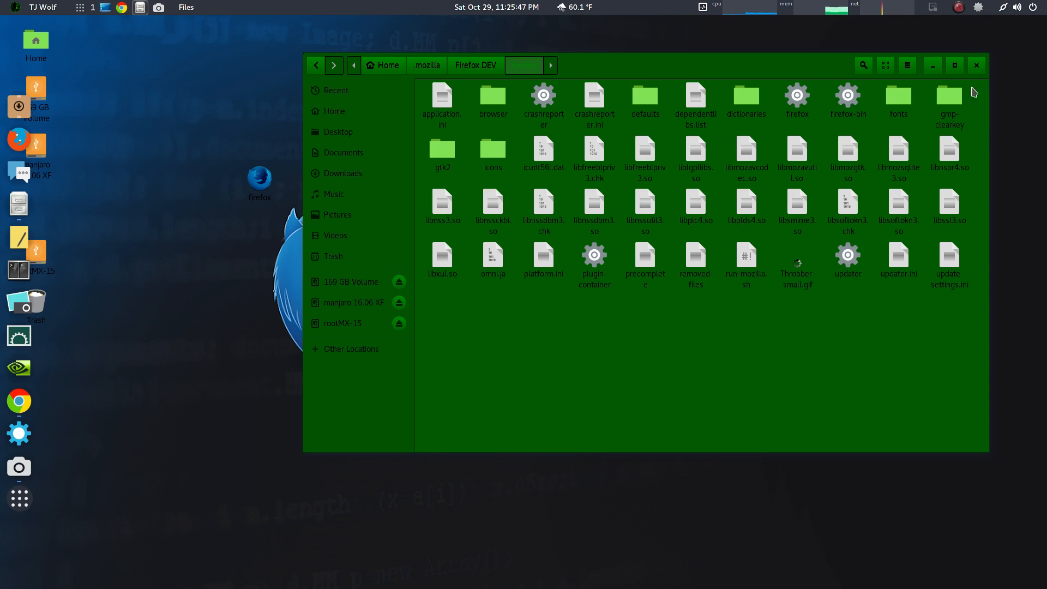
mouse_move(290, 179)
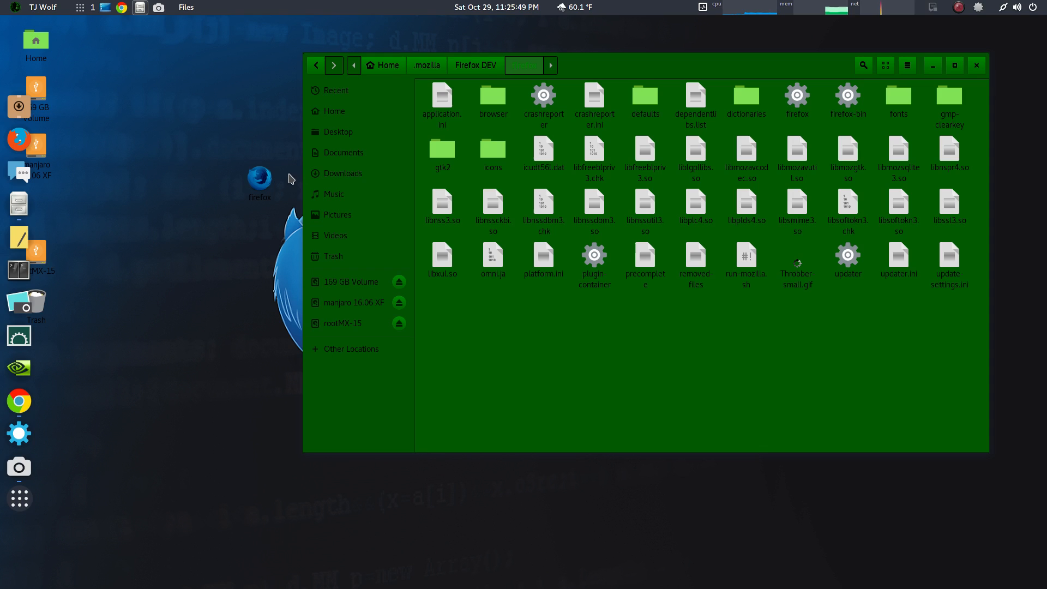
mouse_move(796, 97)
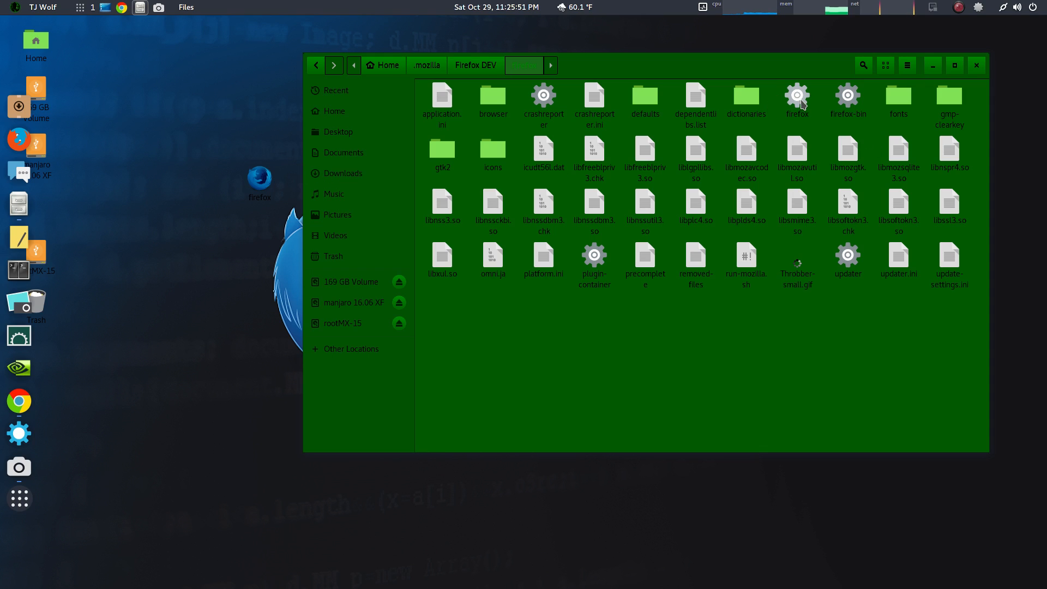
mouse_move(465, 322)
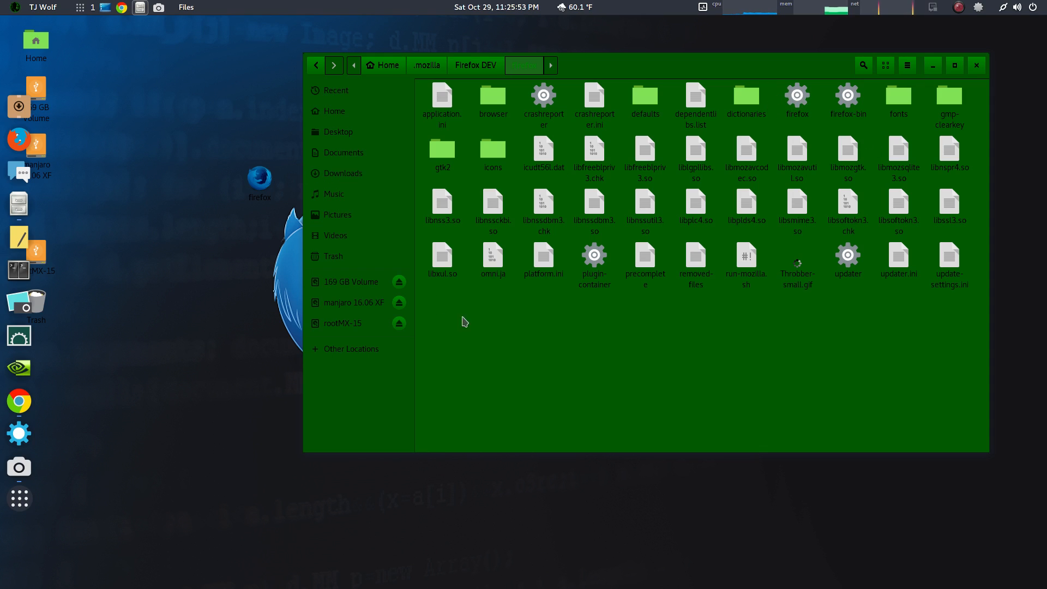
mouse_move(514, 339)
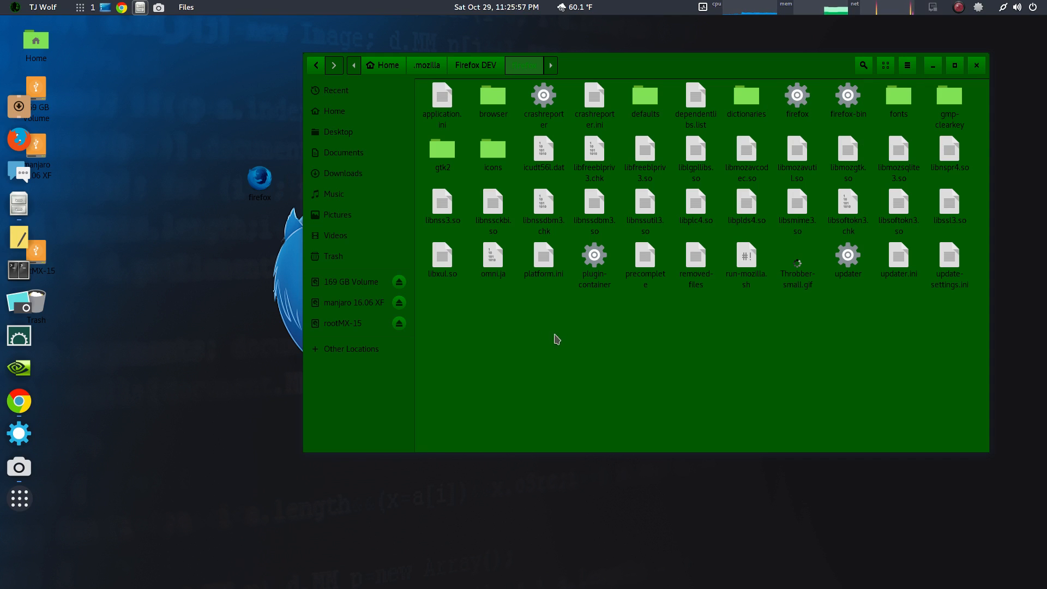
mouse_move(537, 326)
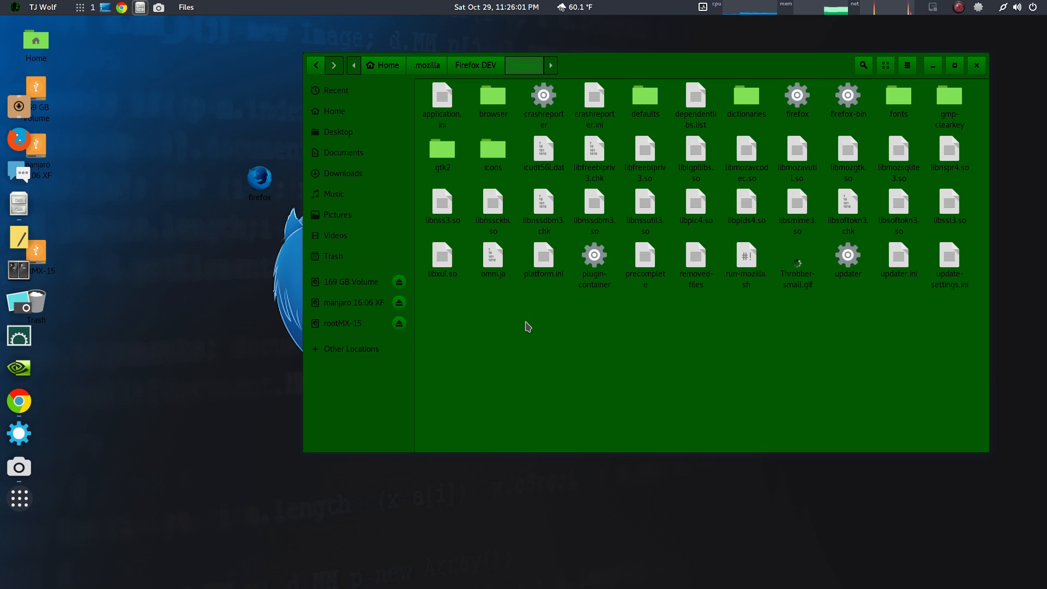
mouse_move(563, 118)
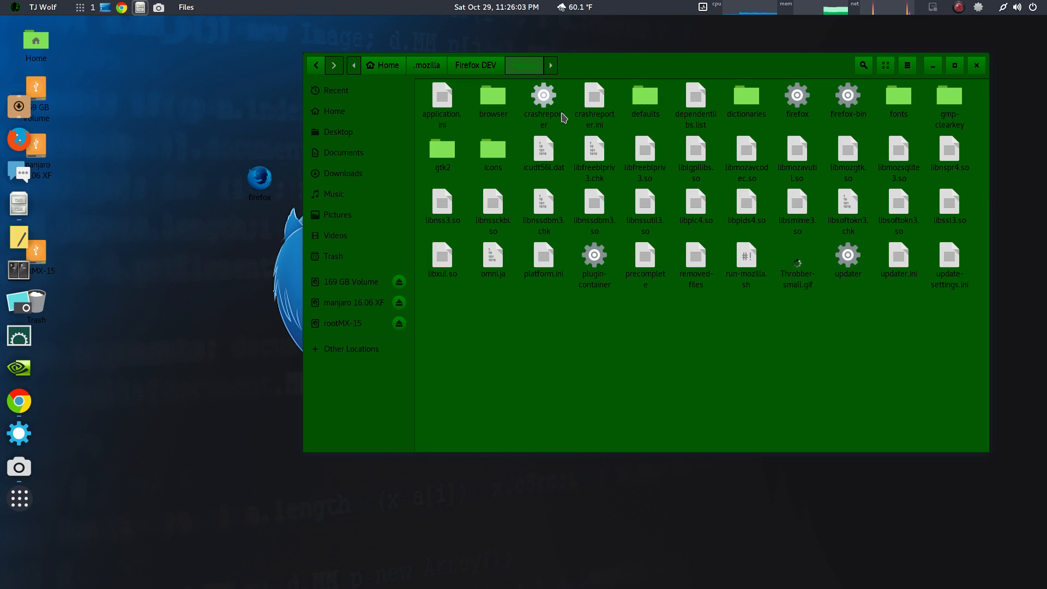
mouse_move(848, 101)
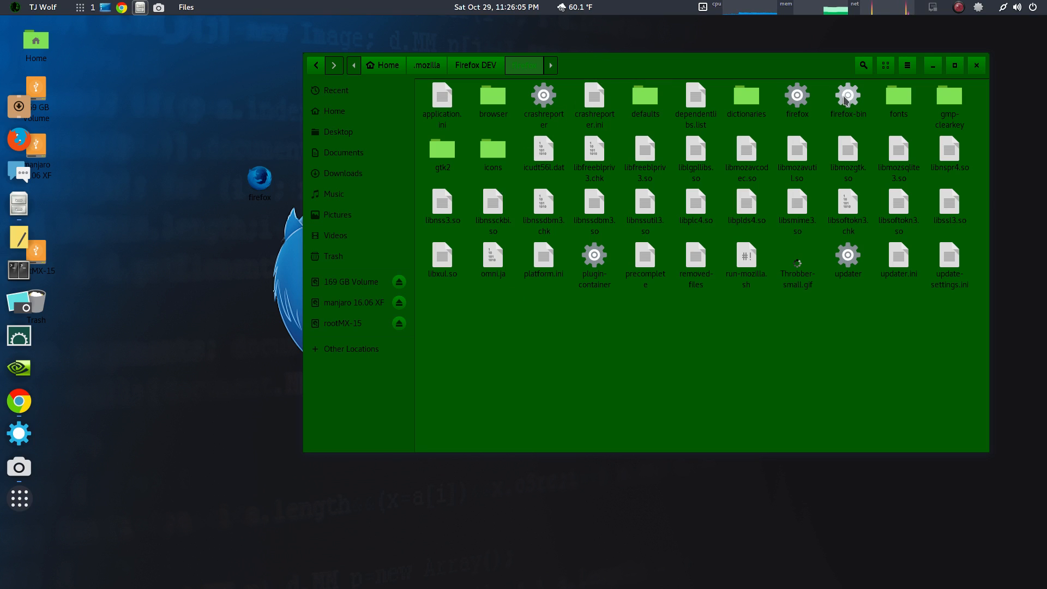
mouse_move(788, 139)
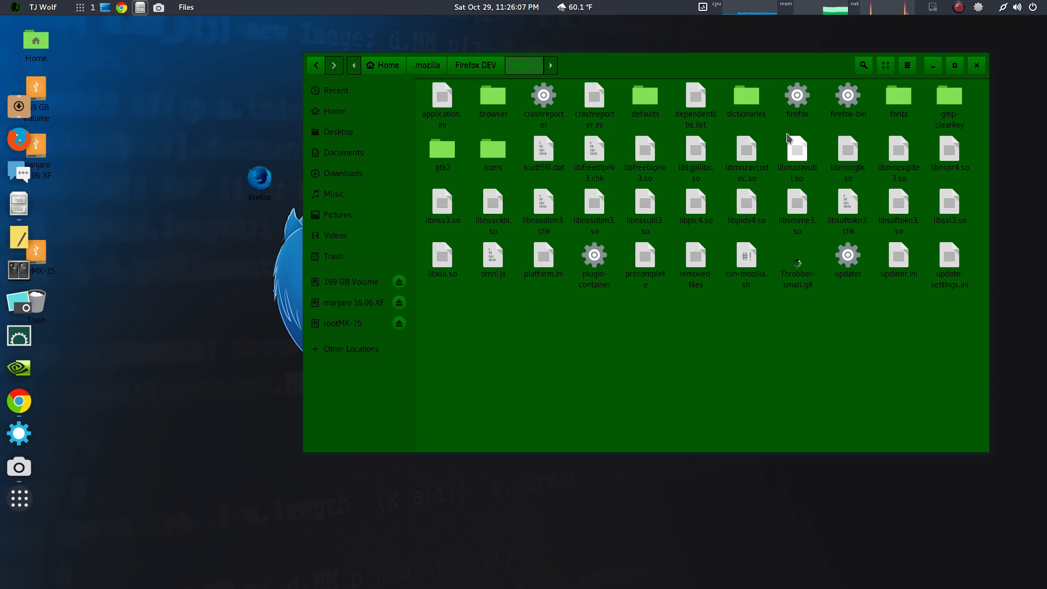
mouse_move(593, 148)
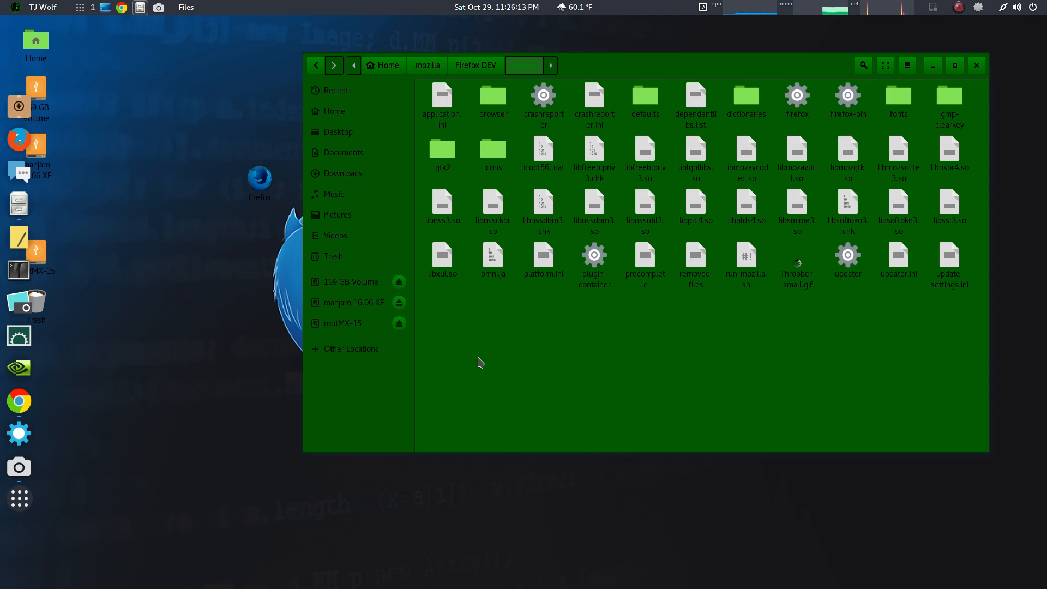
mouse_move(3, 40)
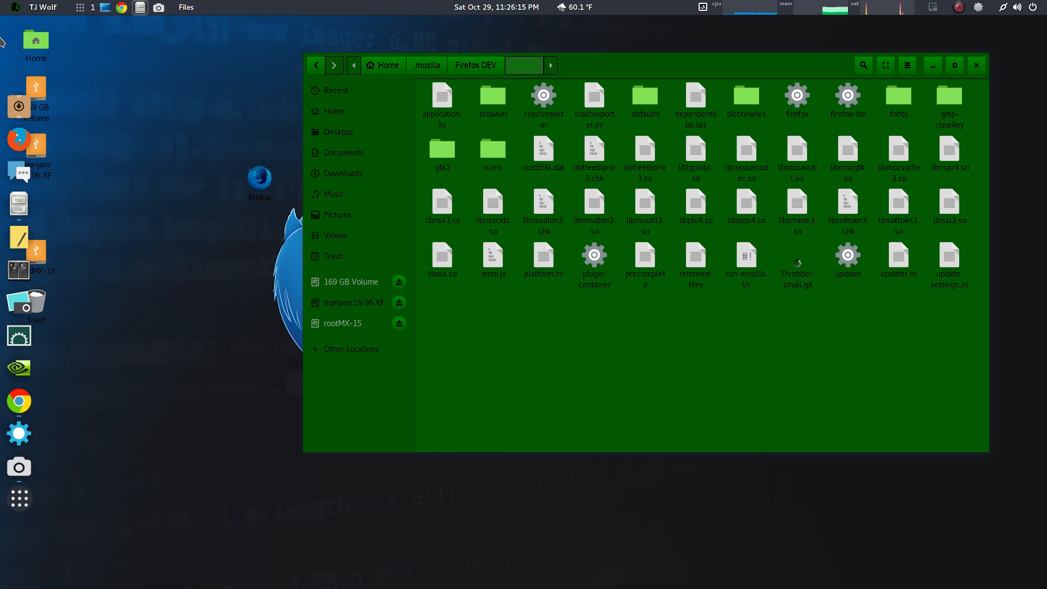
mouse_move(48, 184)
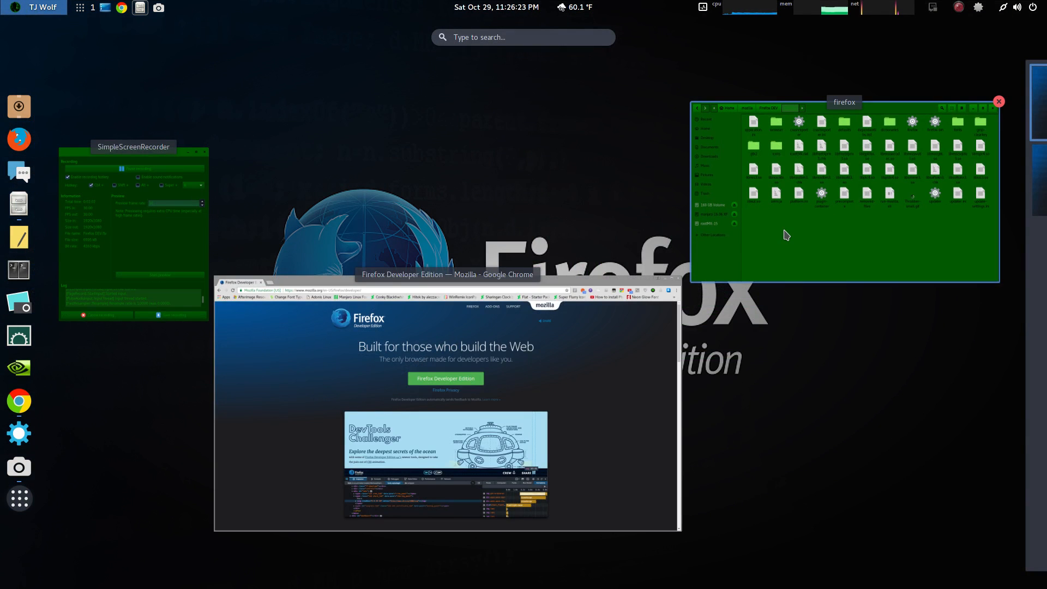
Return to the Files window listing the extracted Firefox program files.
left_click(955, 65)
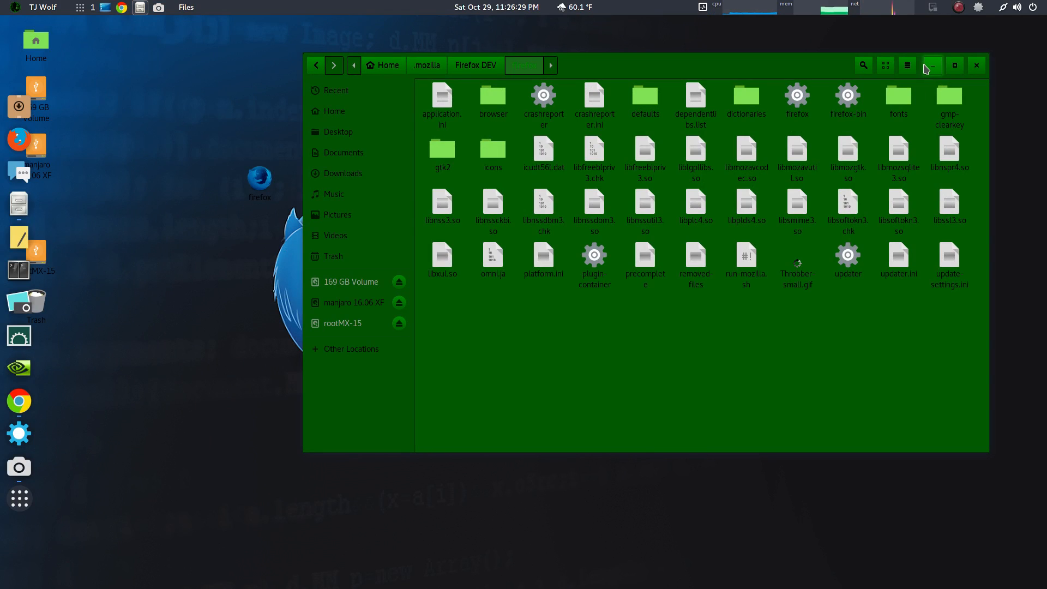
mouse_move(914, 73)
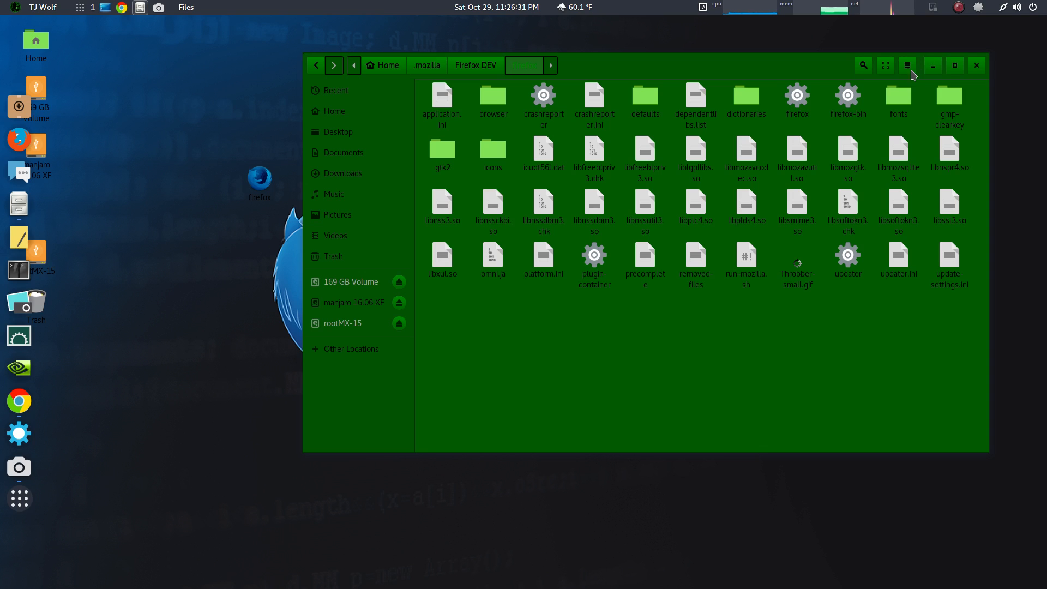
mouse_move(798, 95)
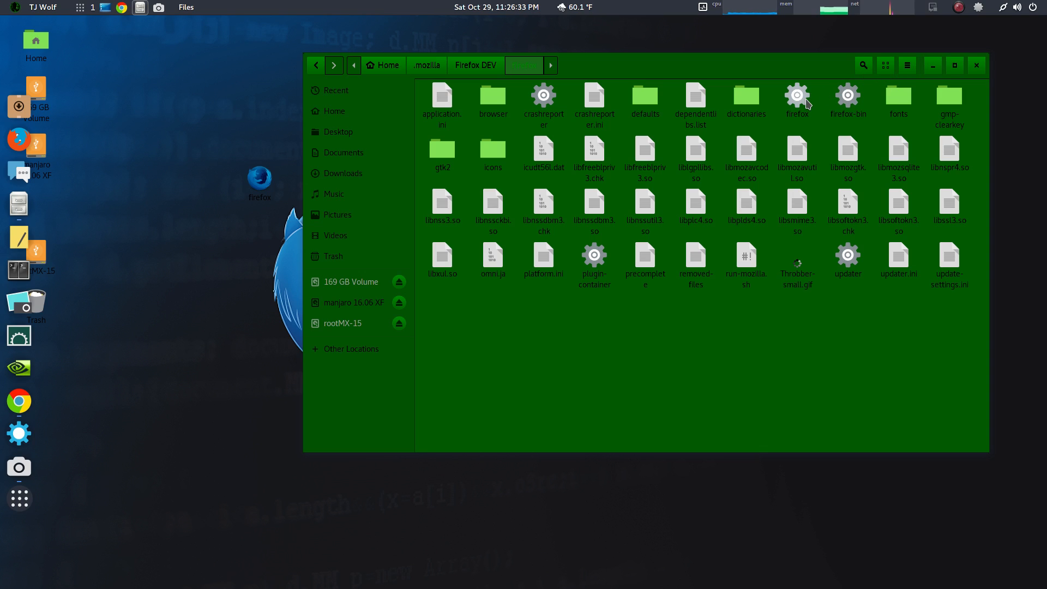
mouse_move(934, 65)
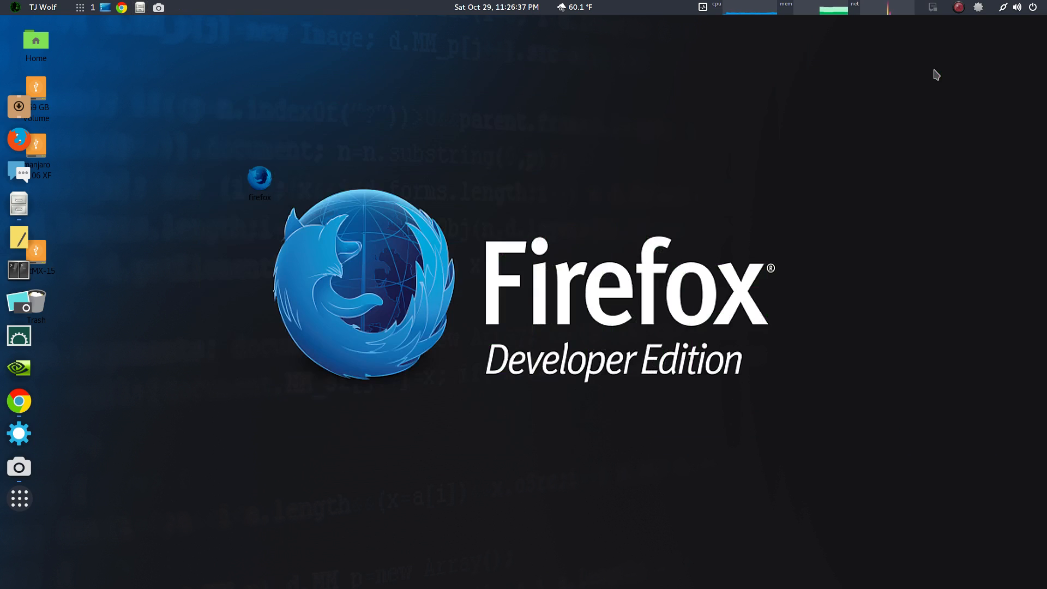
mouse_move(72, 176)
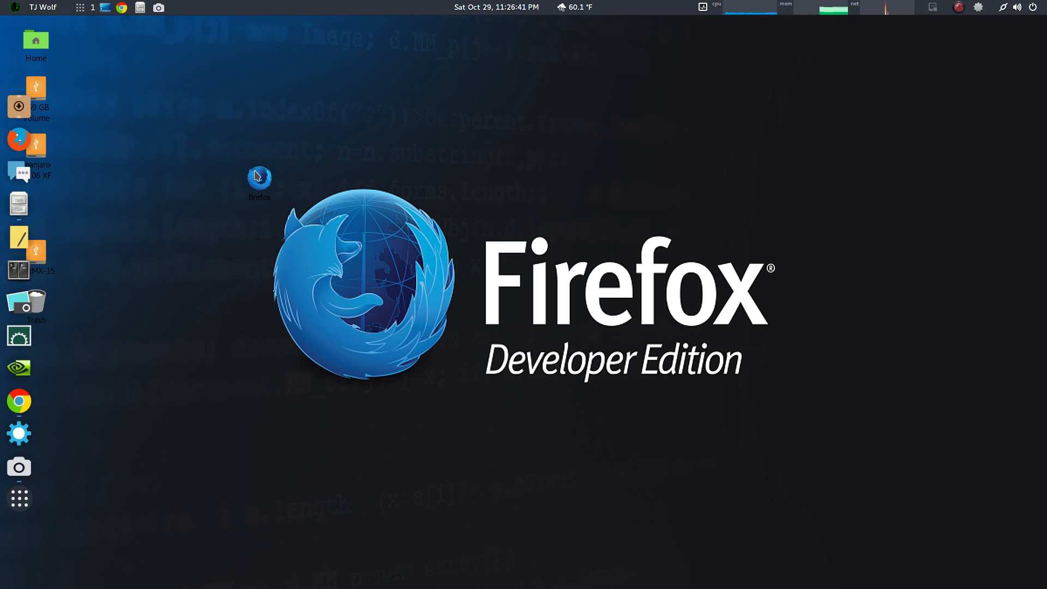
mouse_move(264, 182)
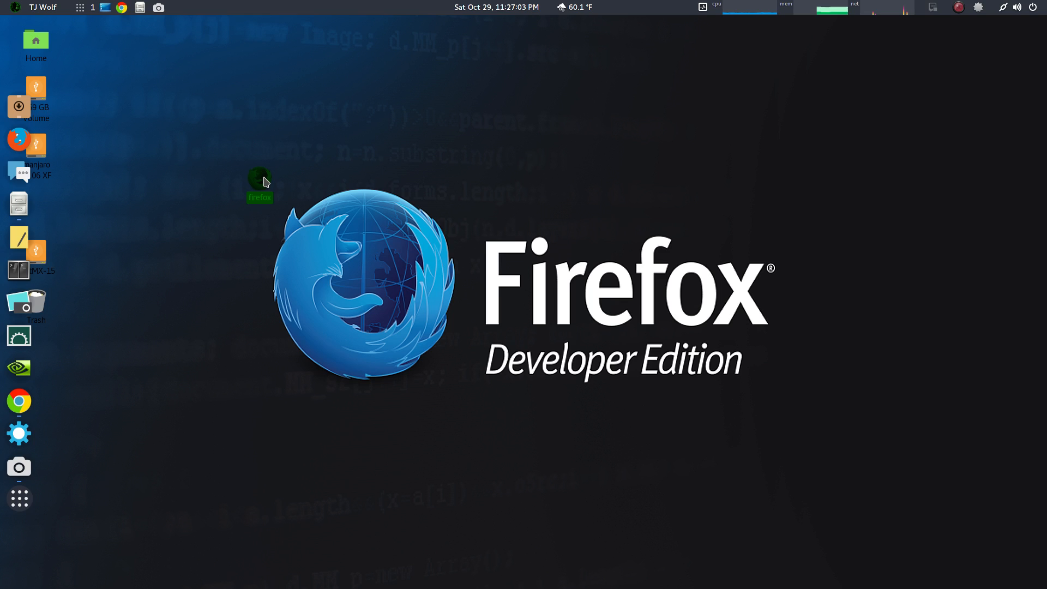
mouse_move(188, 221)
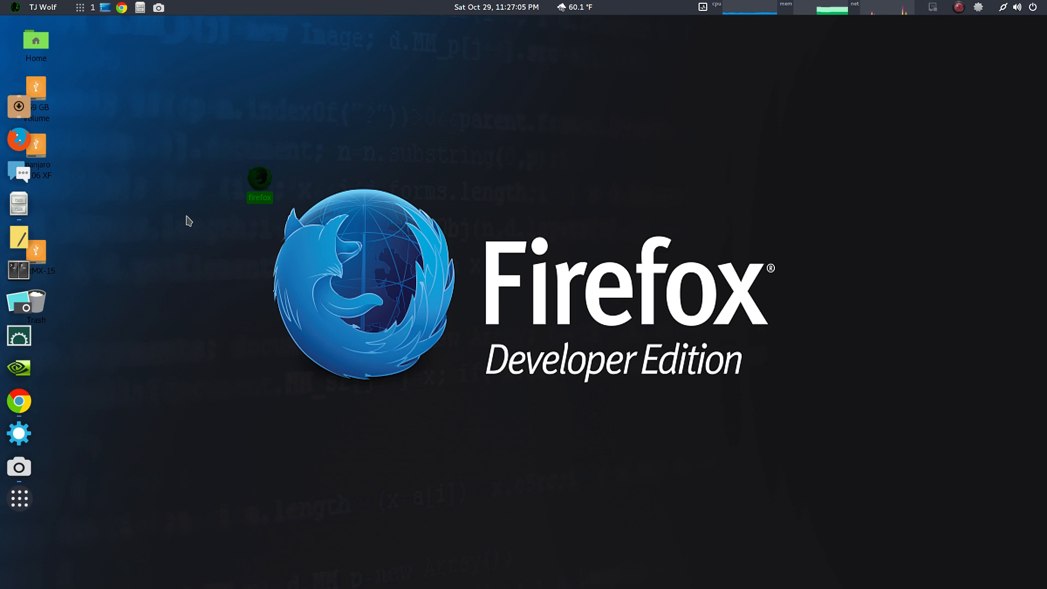
mouse_move(191, 222)
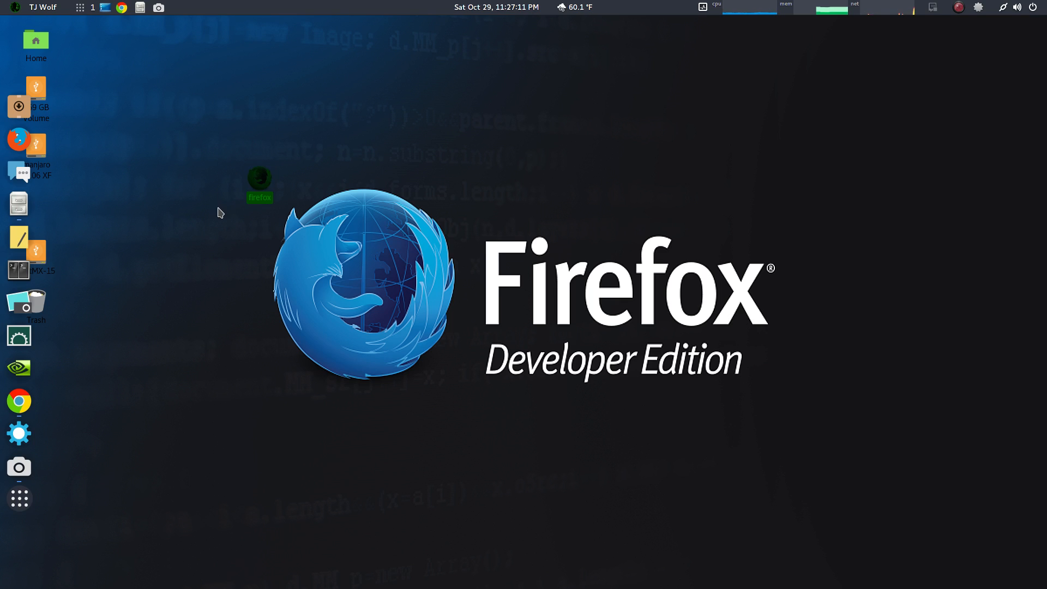
Open the firefox desktop icon's Properties, dismiss the rename error, and view Permissions.
right_click(259, 181)
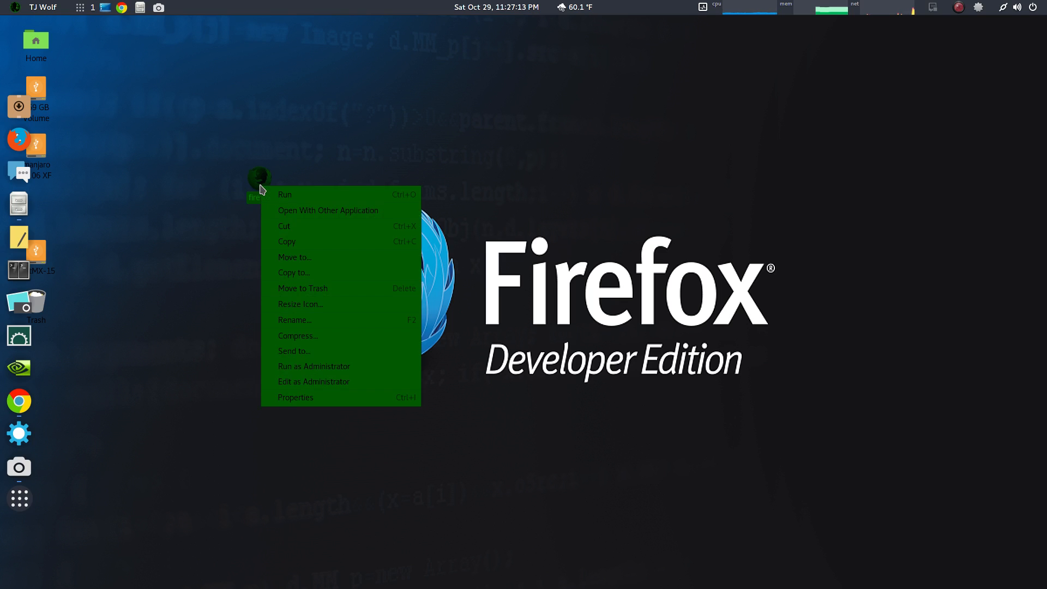
mouse_move(367, 397)
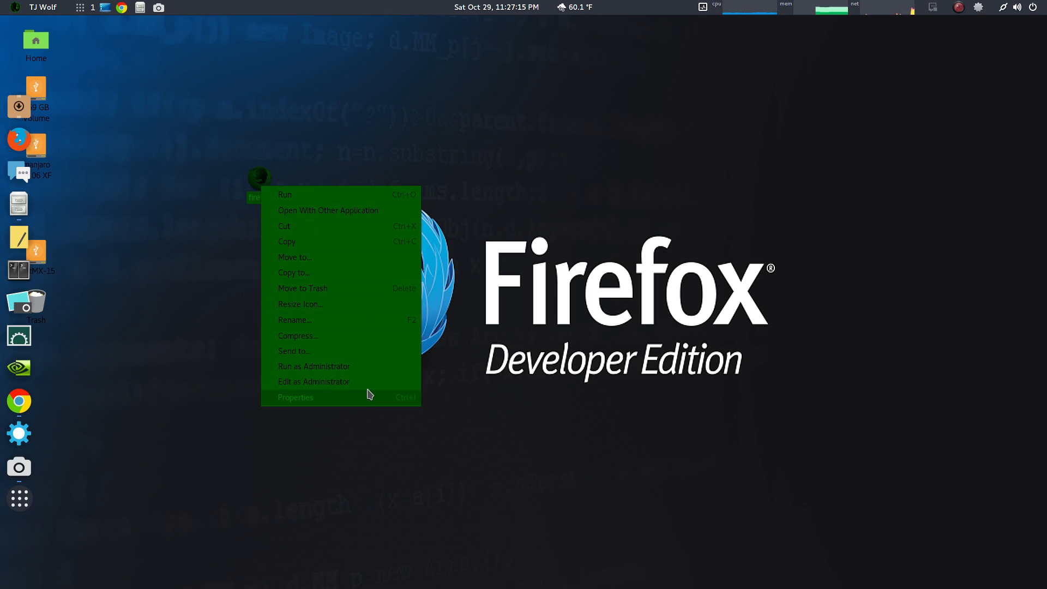
left_click(294, 396)
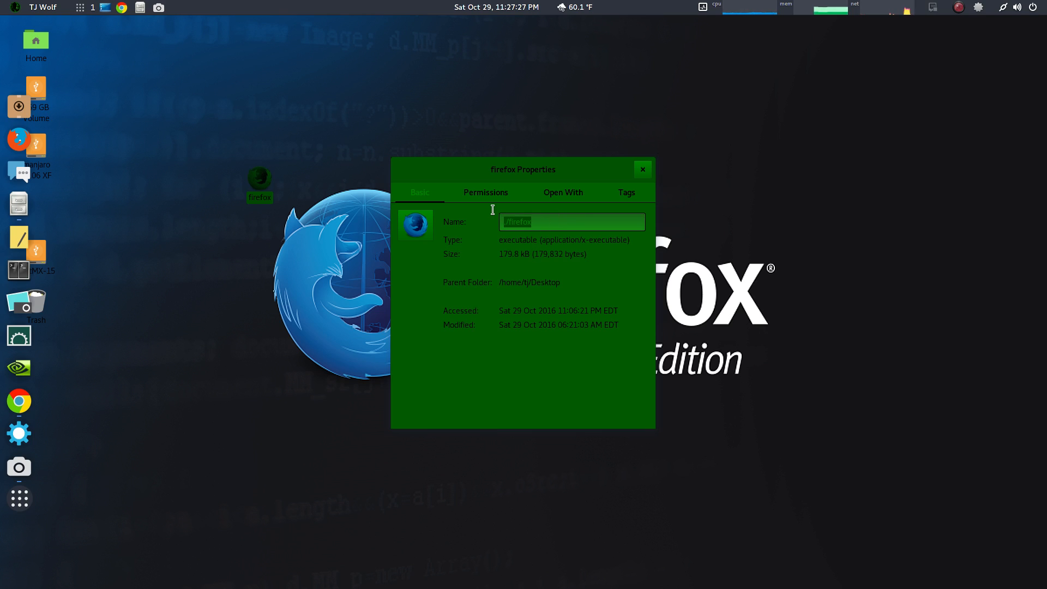
mouse_move(467, 208)
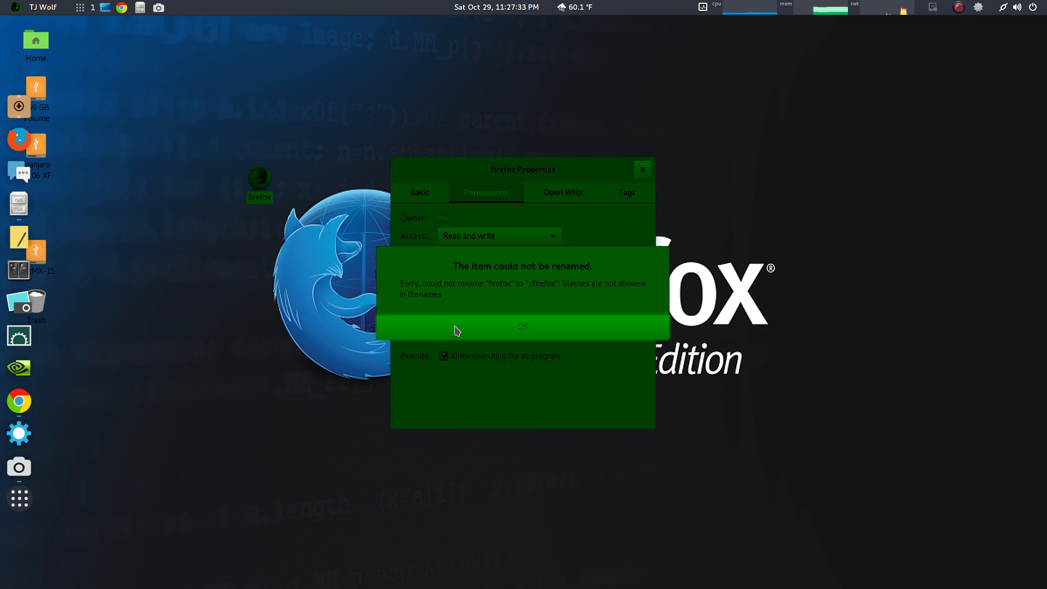
left_click(523, 326)
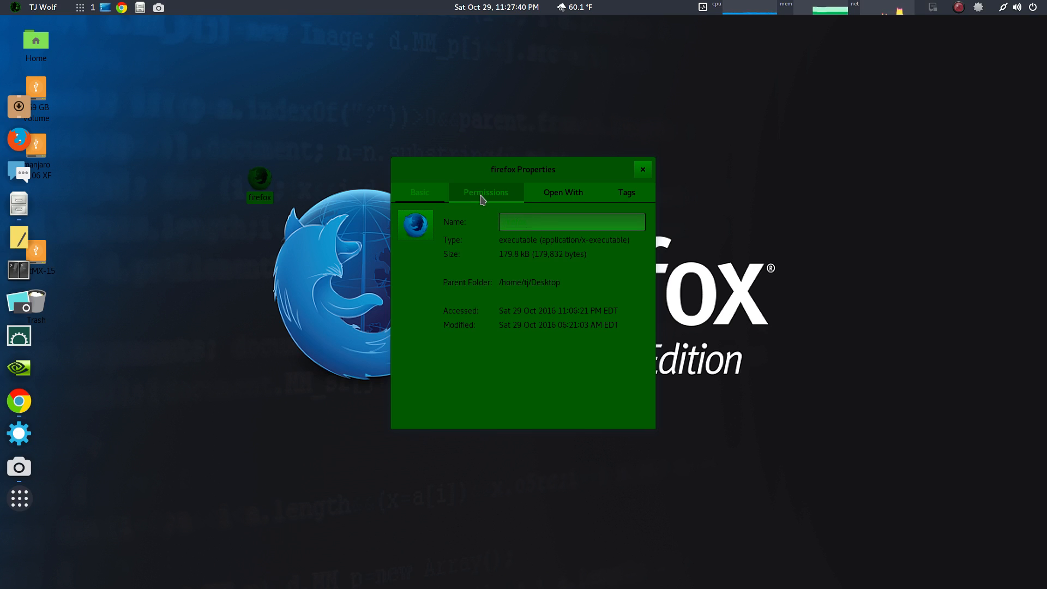
left_click(571, 221)
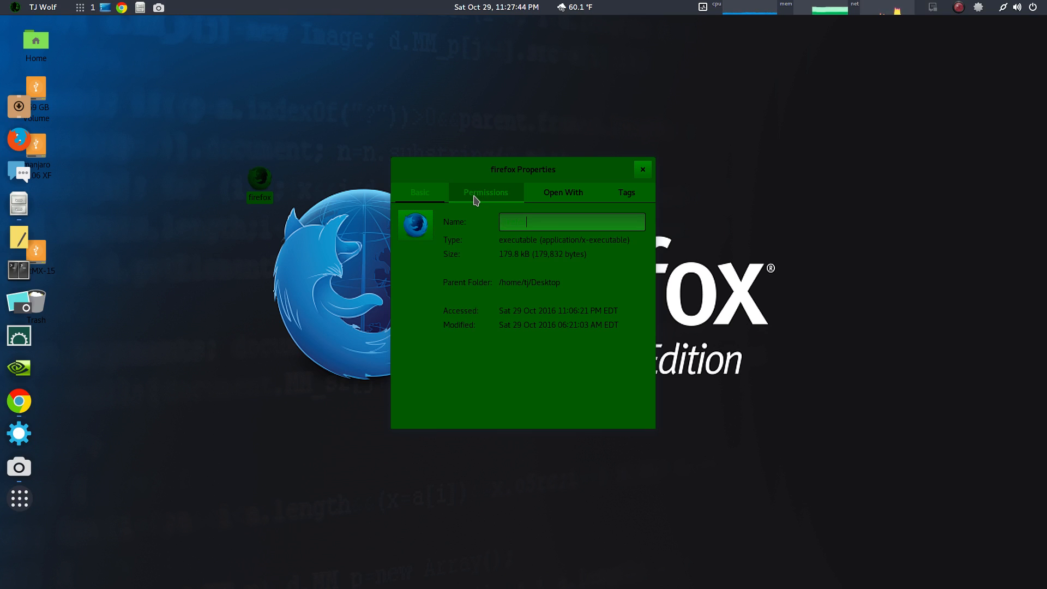
Browse the firefox file's Open With application list, then close its Properties dialog.
left_click(563, 193)
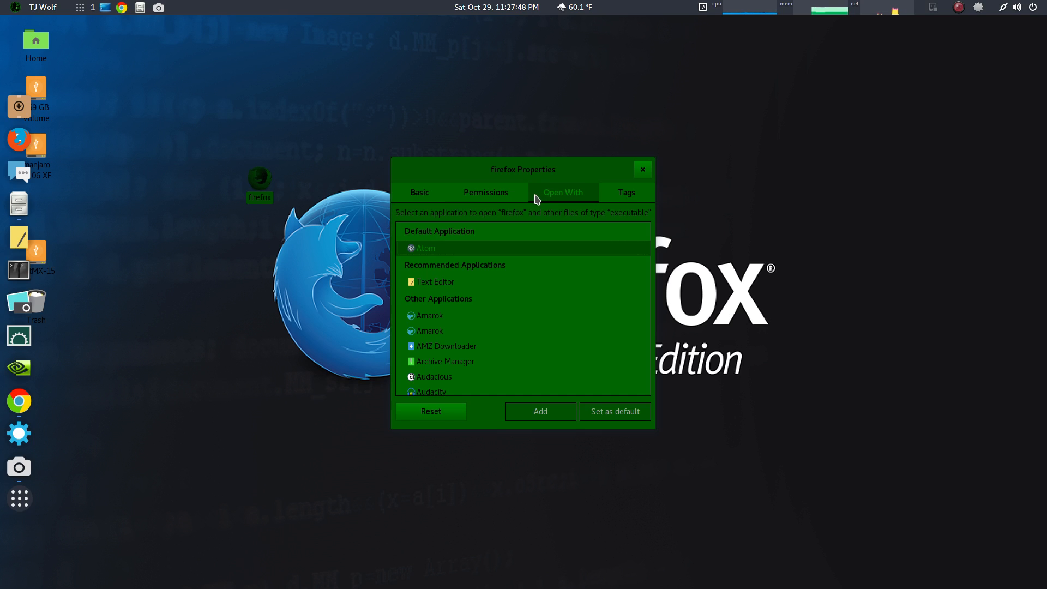
mouse_move(493, 298)
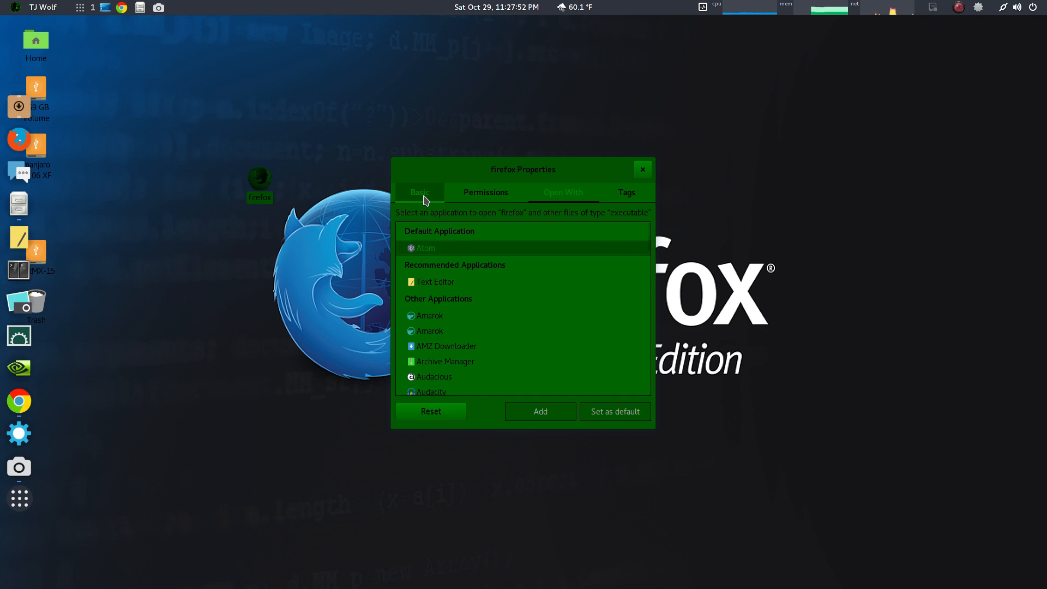
left_click(419, 193)
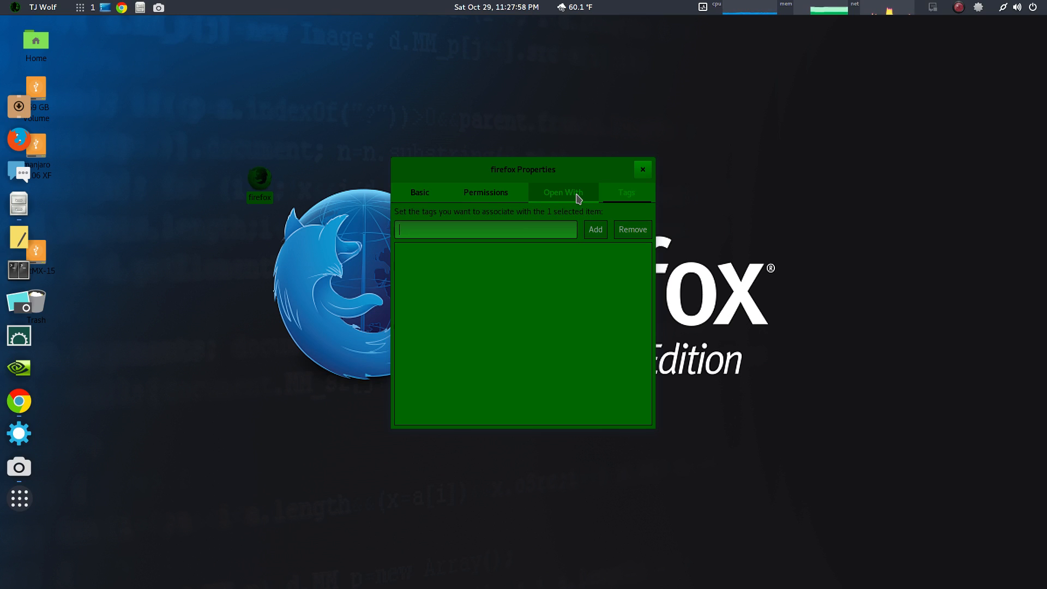
left_click(562, 192)
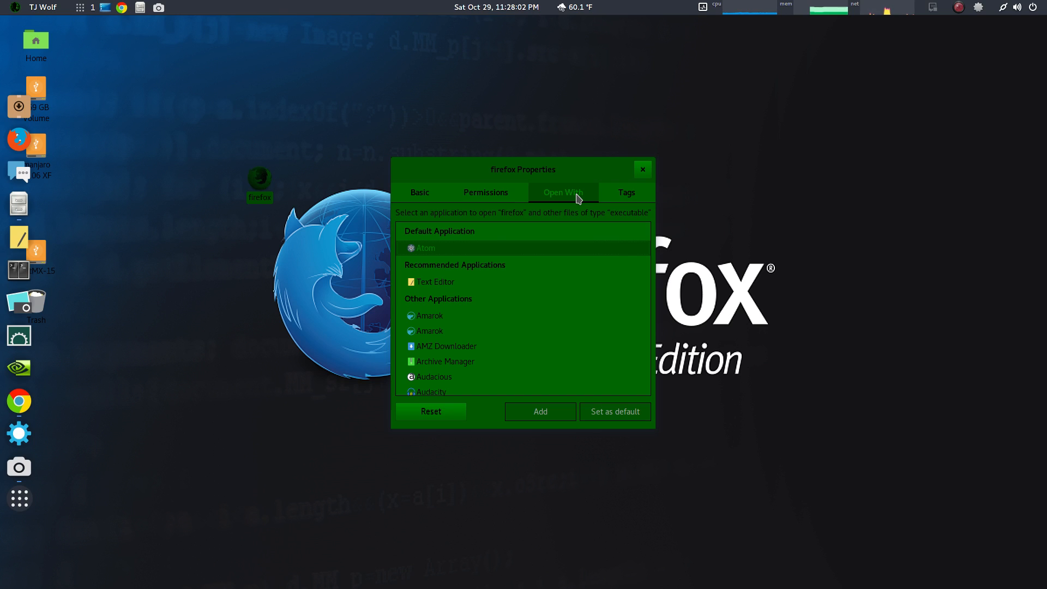
mouse_move(572, 199)
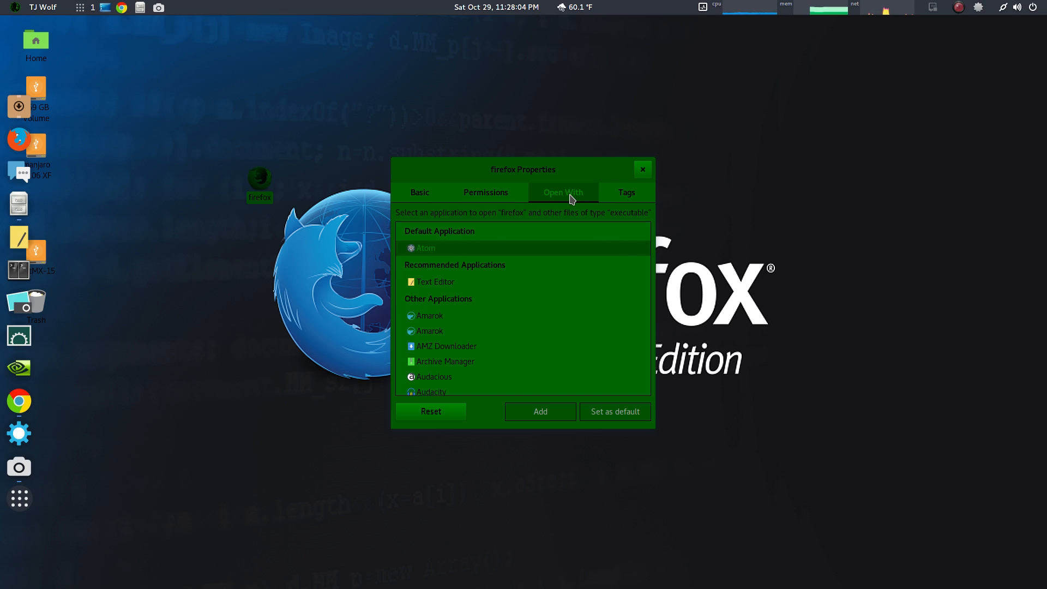
mouse_move(534, 413)
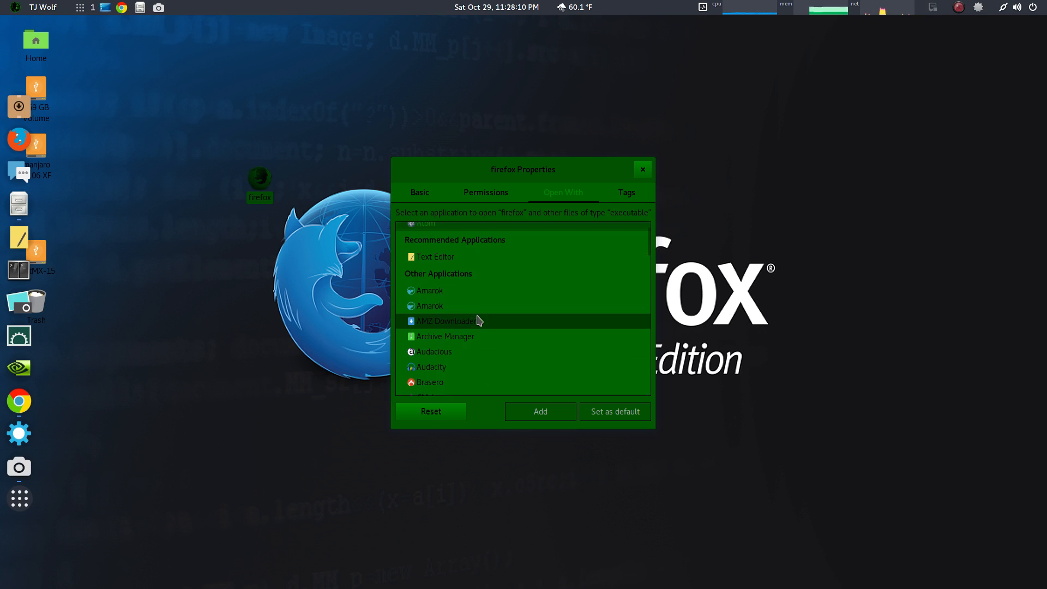
scroll("down", 3)
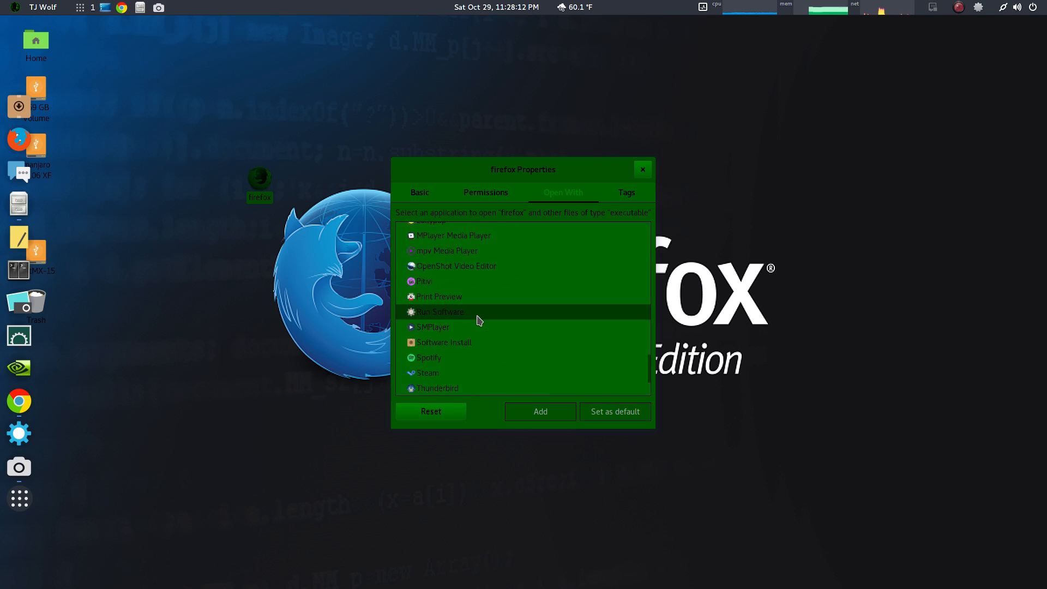
scroll("up", 3)
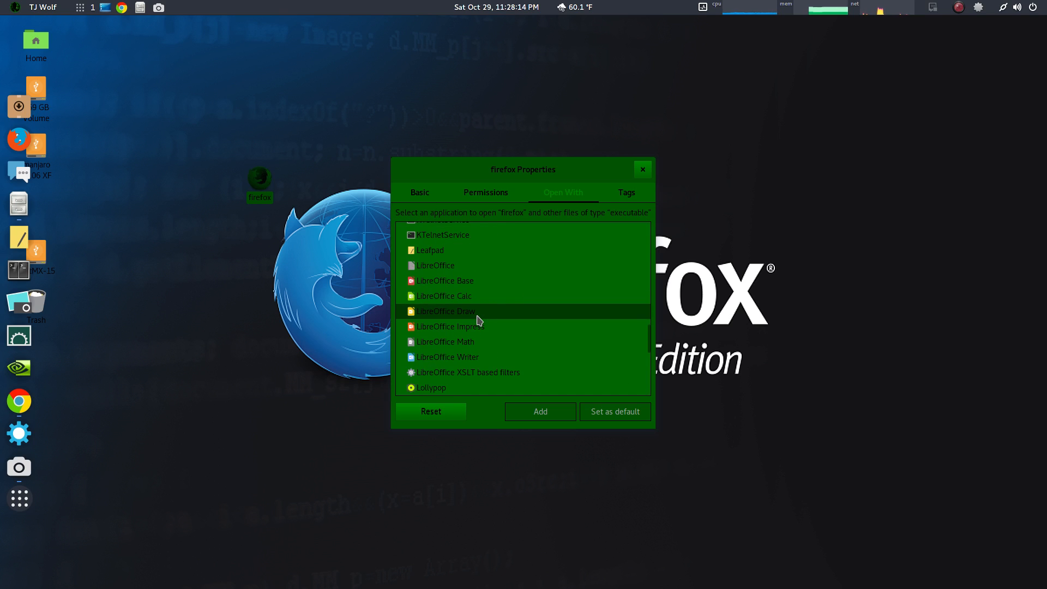
scroll("down", 3)
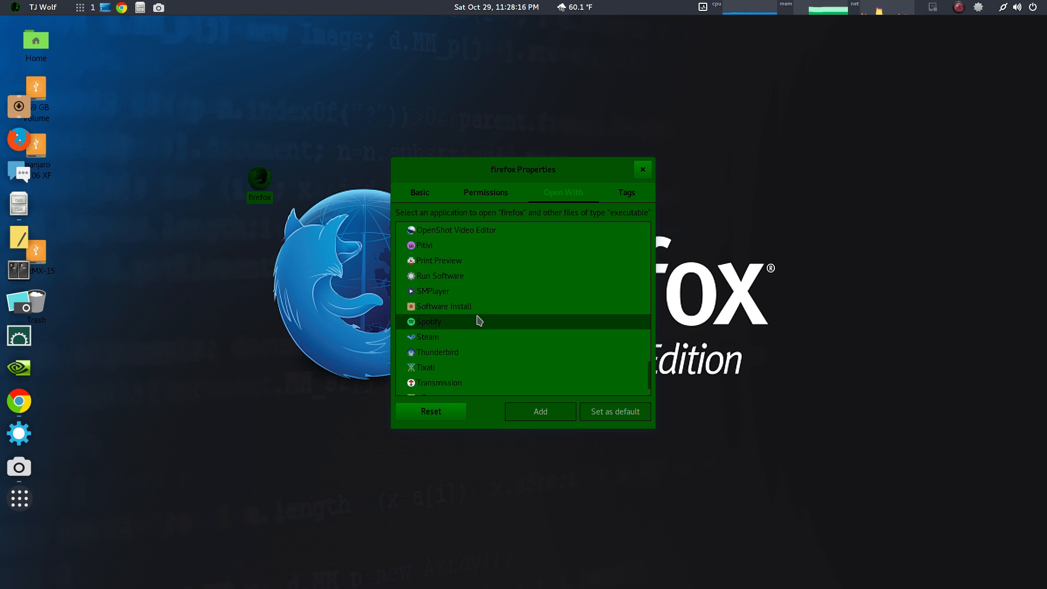
scroll("down", 3)
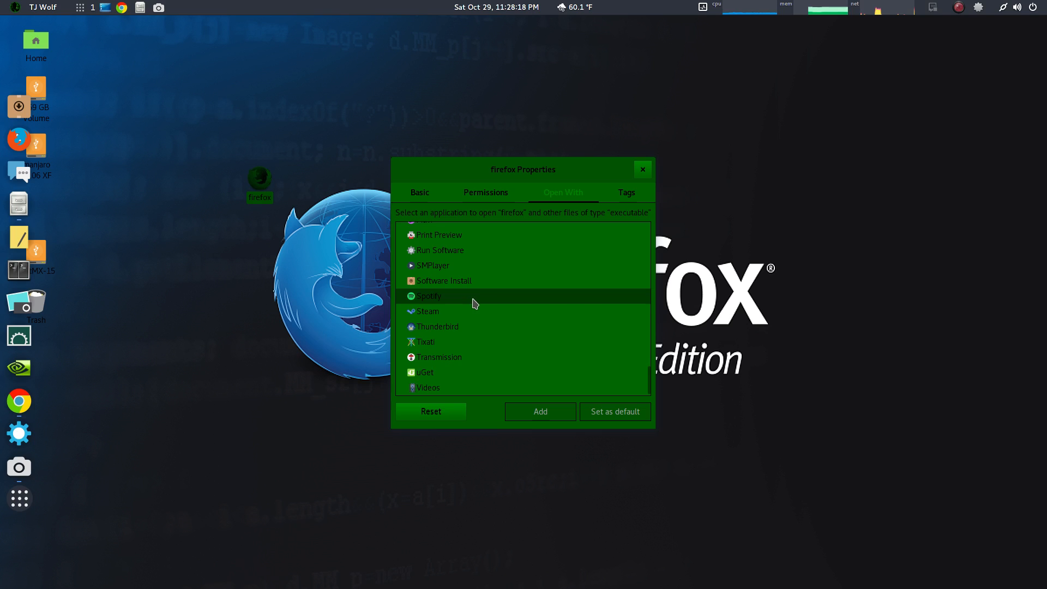
mouse_move(470, 298)
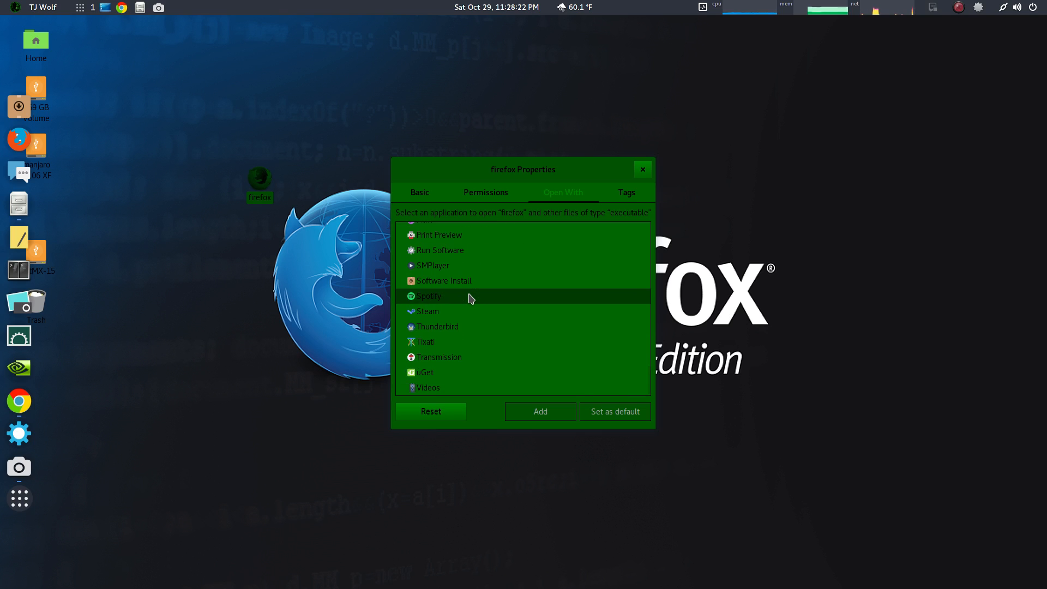
mouse_move(463, 295)
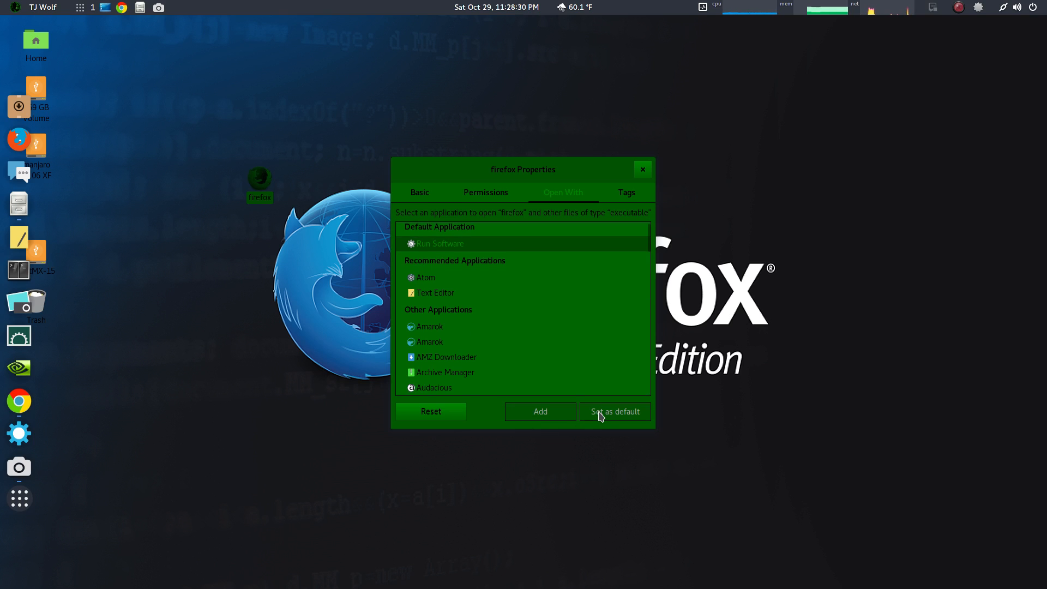
mouse_move(626, 192)
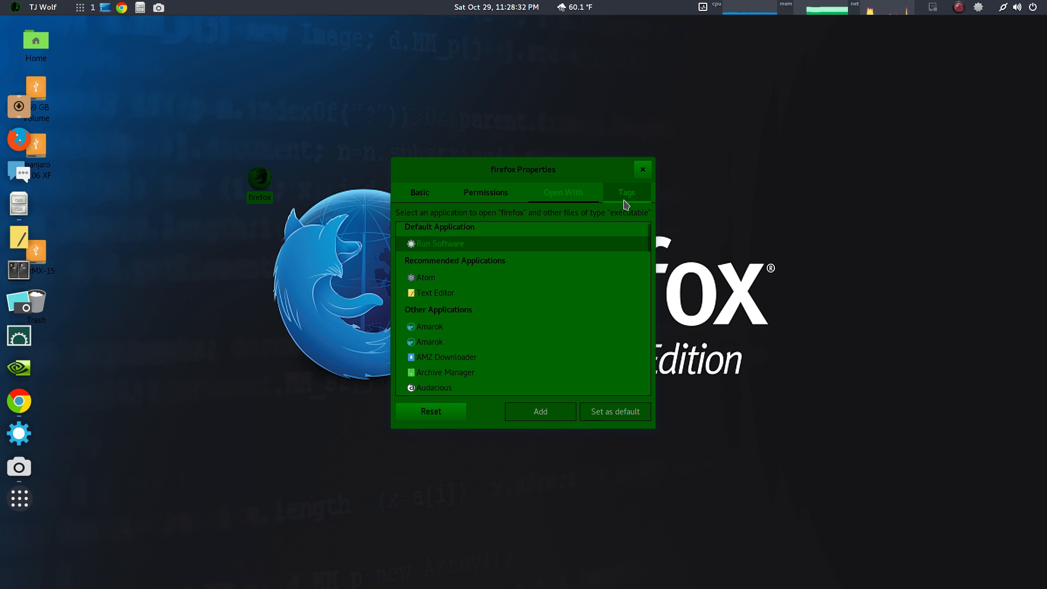
left_click(641, 169)
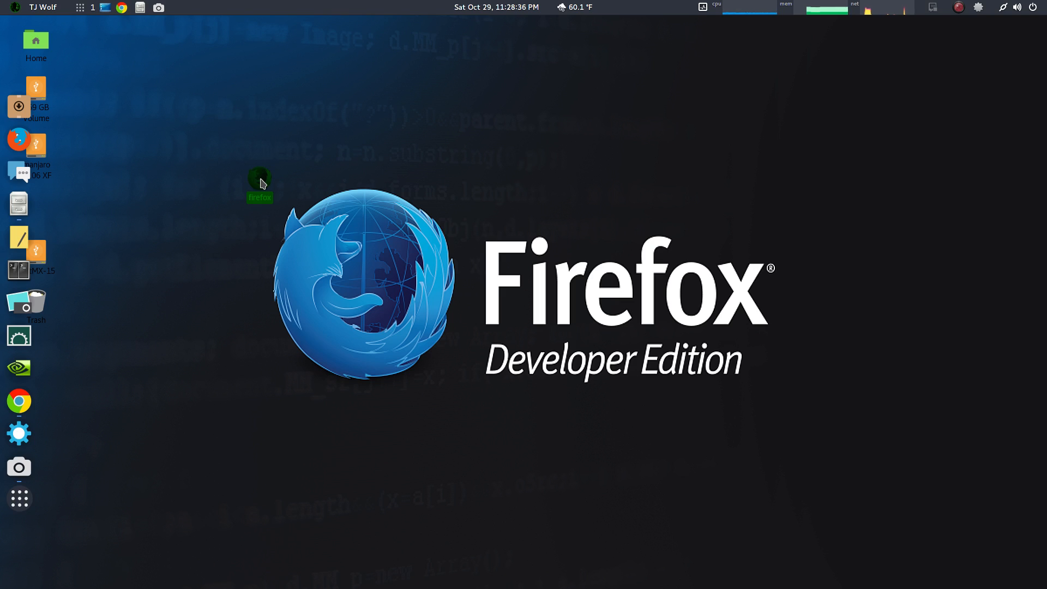
mouse_move(279, 194)
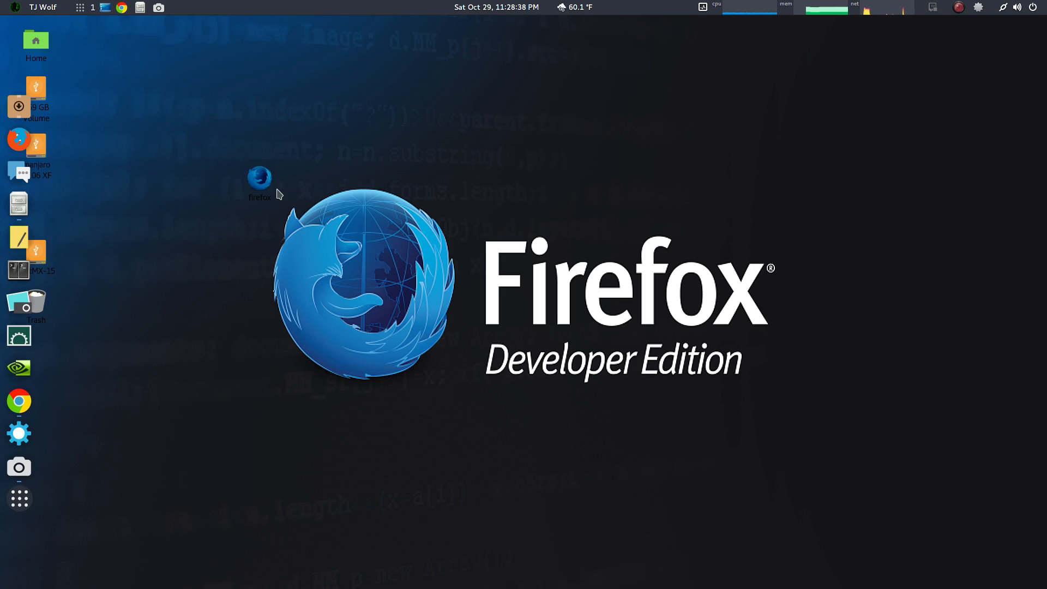
right_click(259, 179)
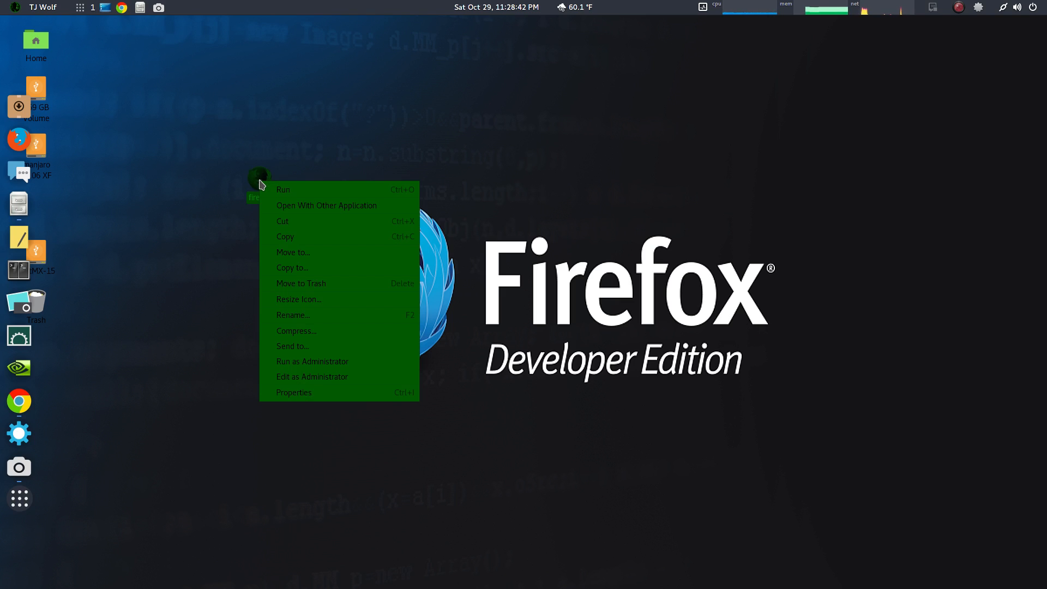
mouse_move(268, 191)
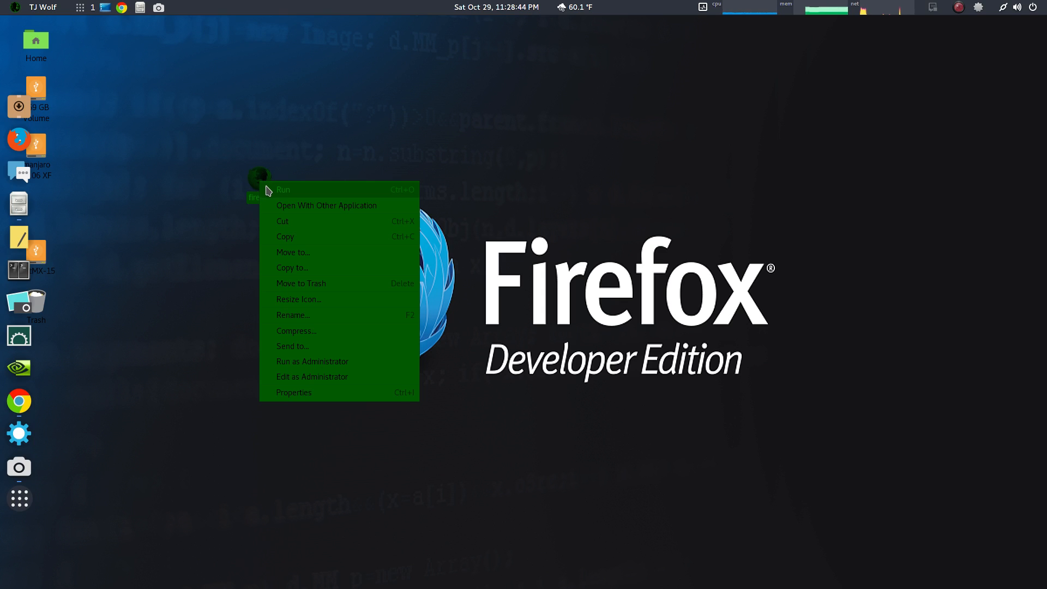
mouse_move(285, 332)
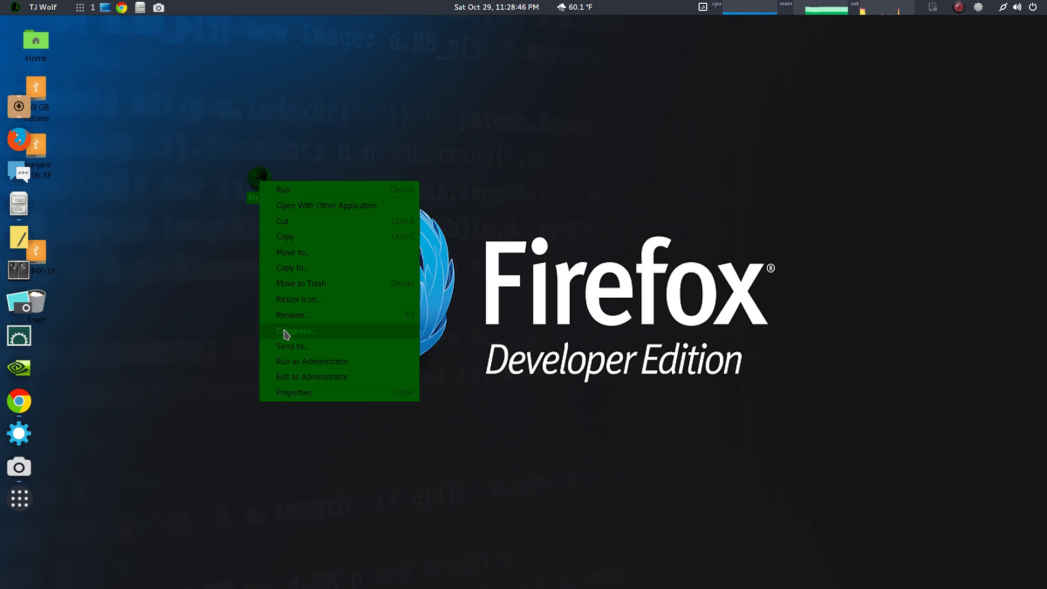
left_click(312, 361)
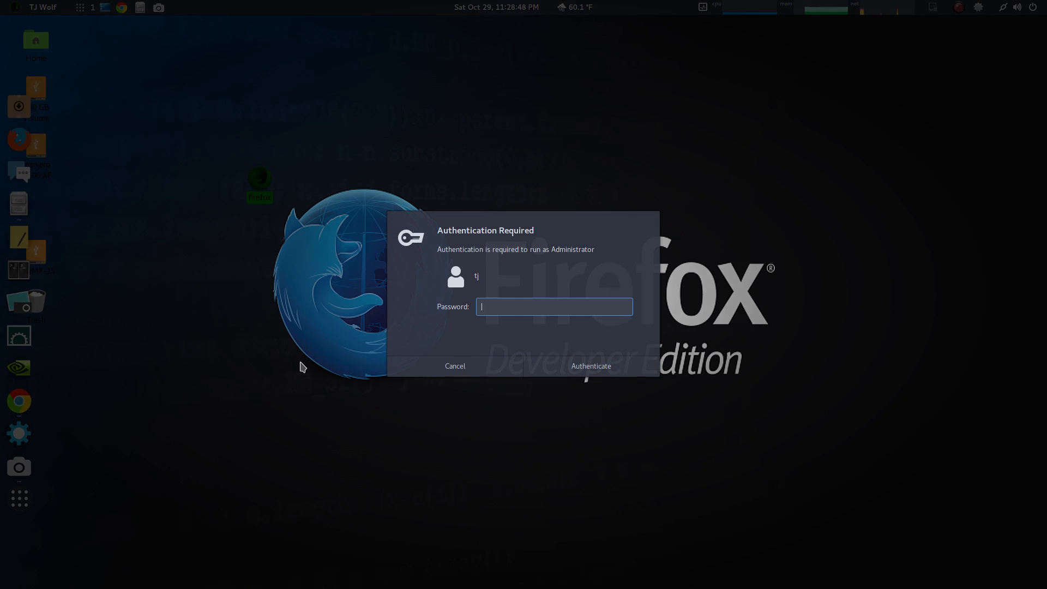
type("•")
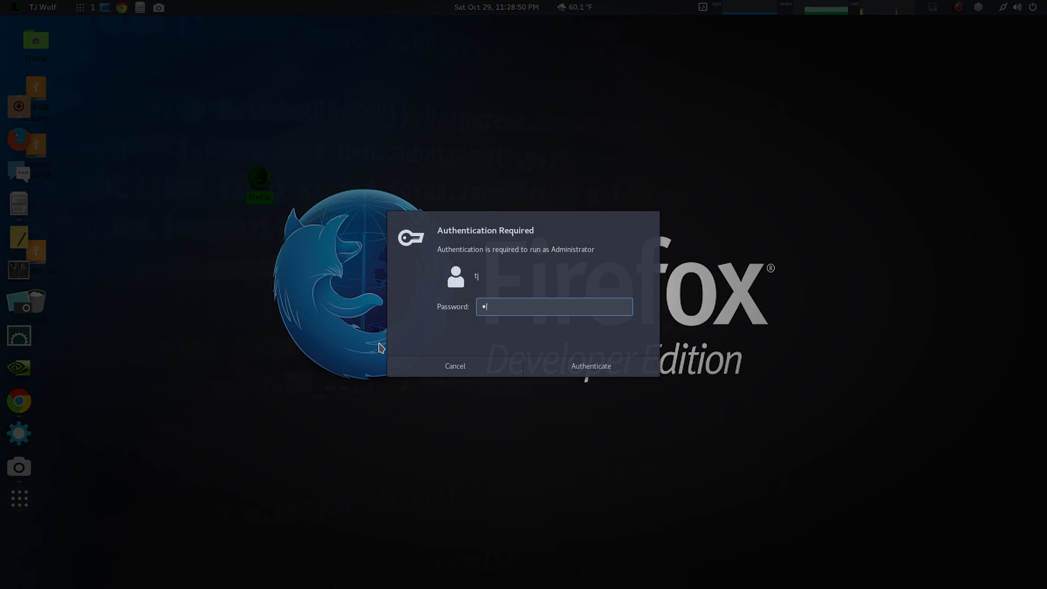
type("password")
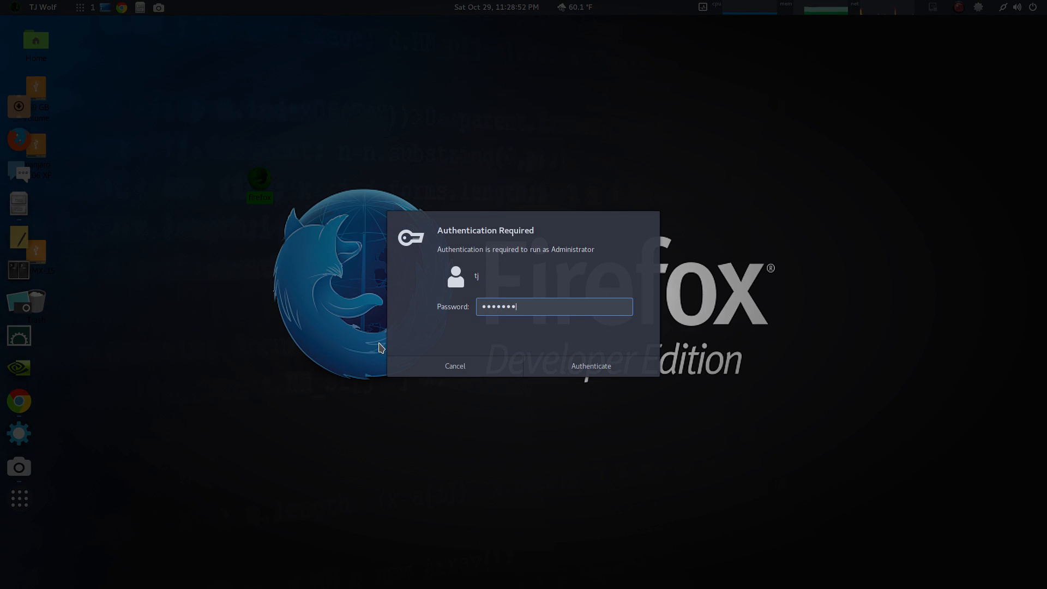
left_click(589, 366)
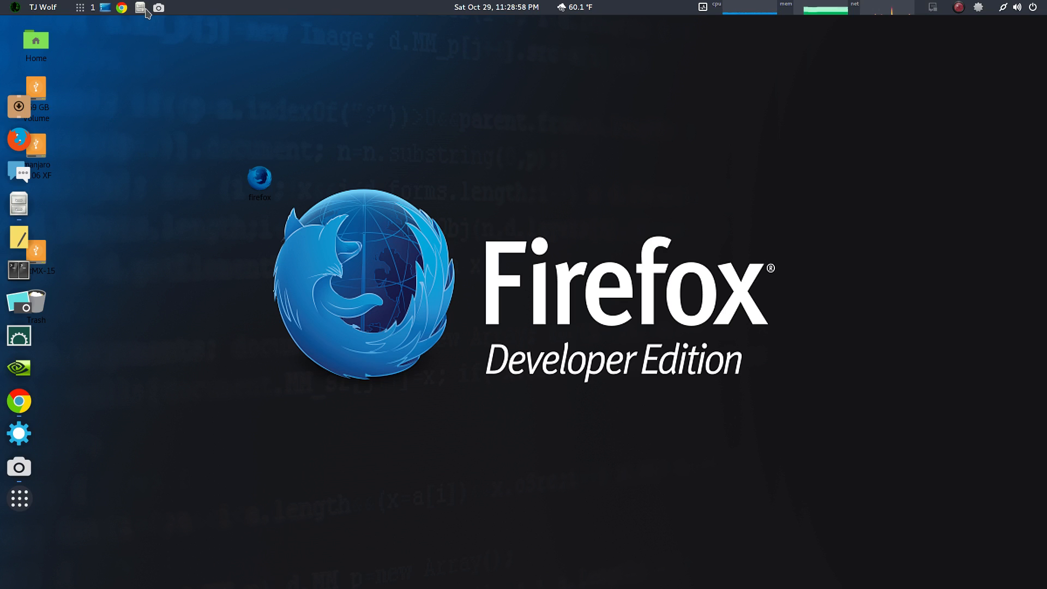
Open a terminal from the firefox folder's context menu in Files.
left_click(140, 8)
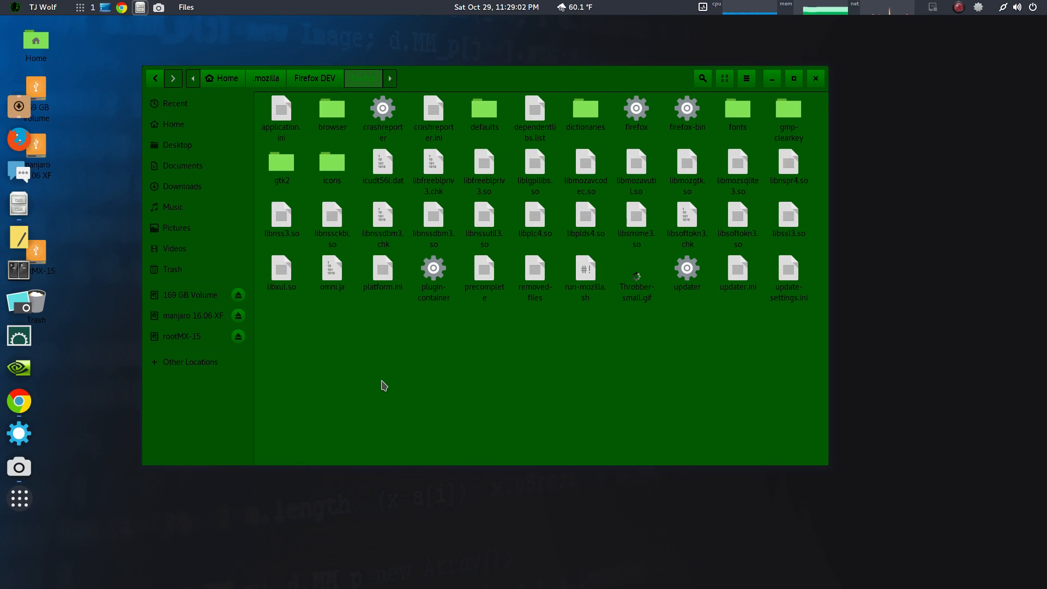
mouse_move(243, 559)
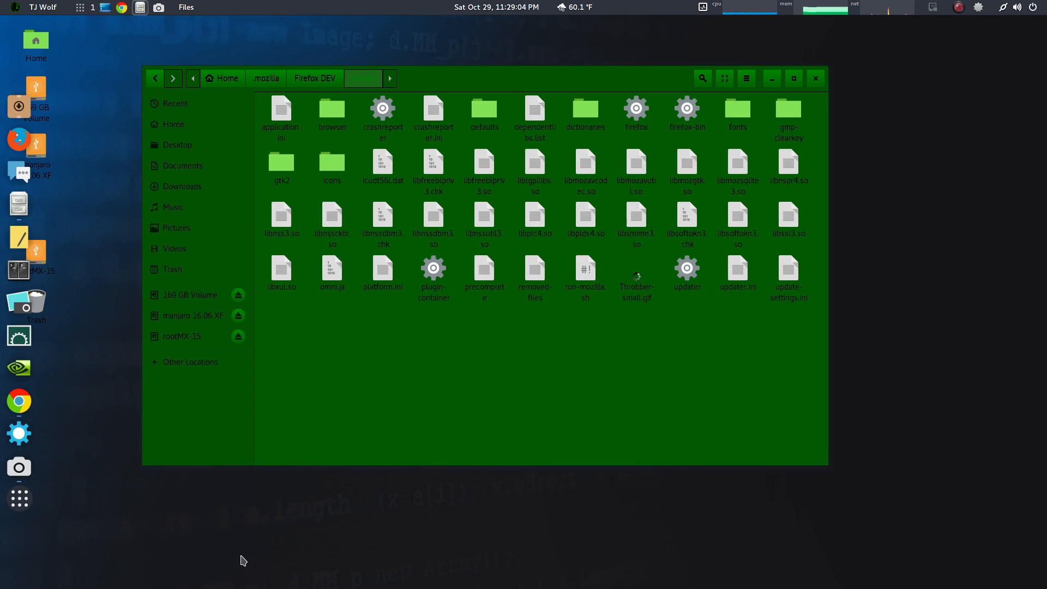
mouse_move(383, 270)
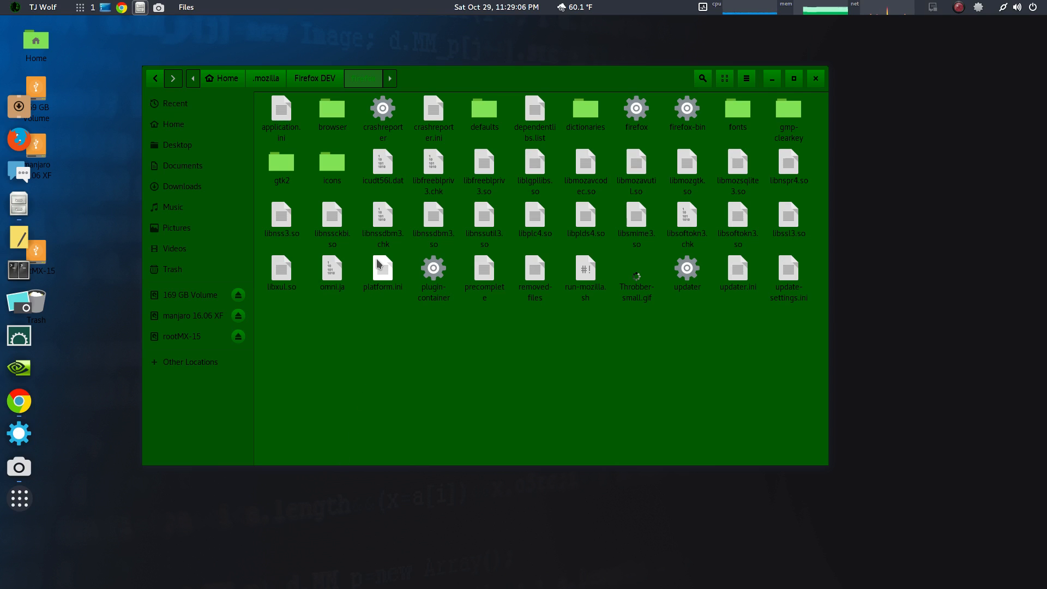
mouse_move(436, 80)
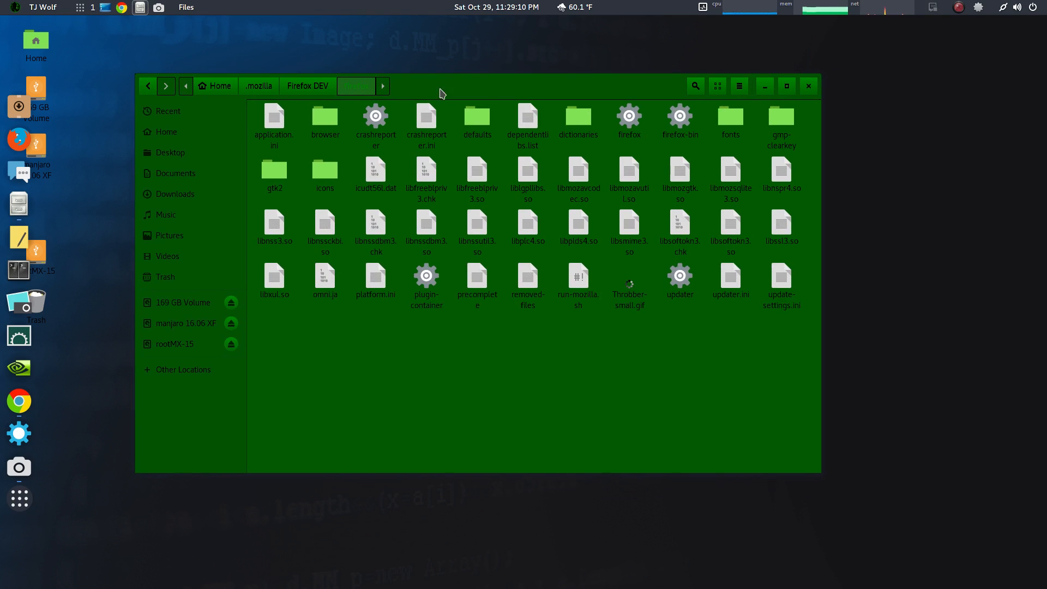
right_click(369, 366)
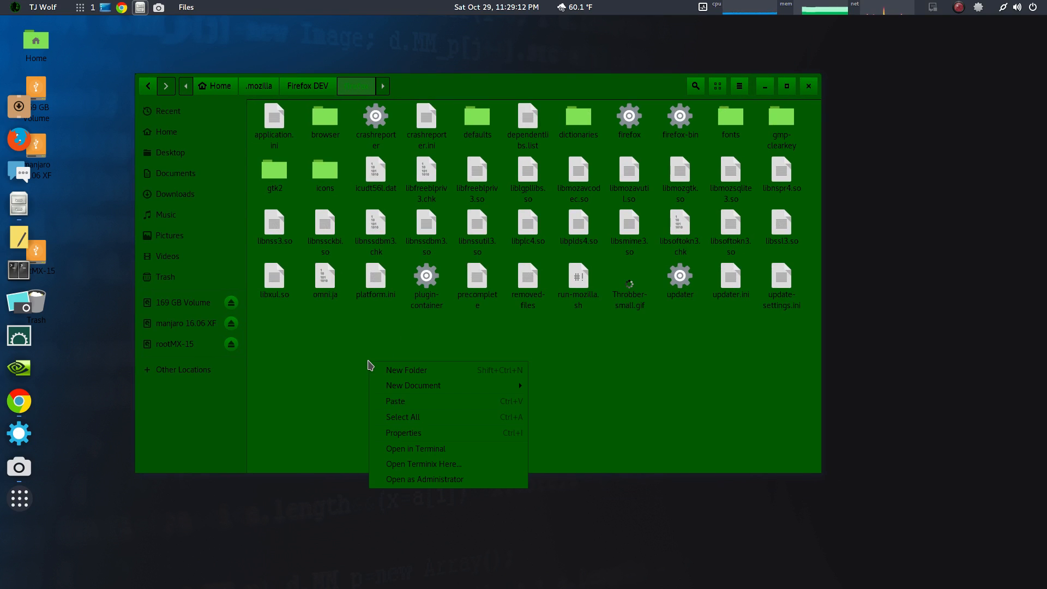
mouse_move(416, 448)
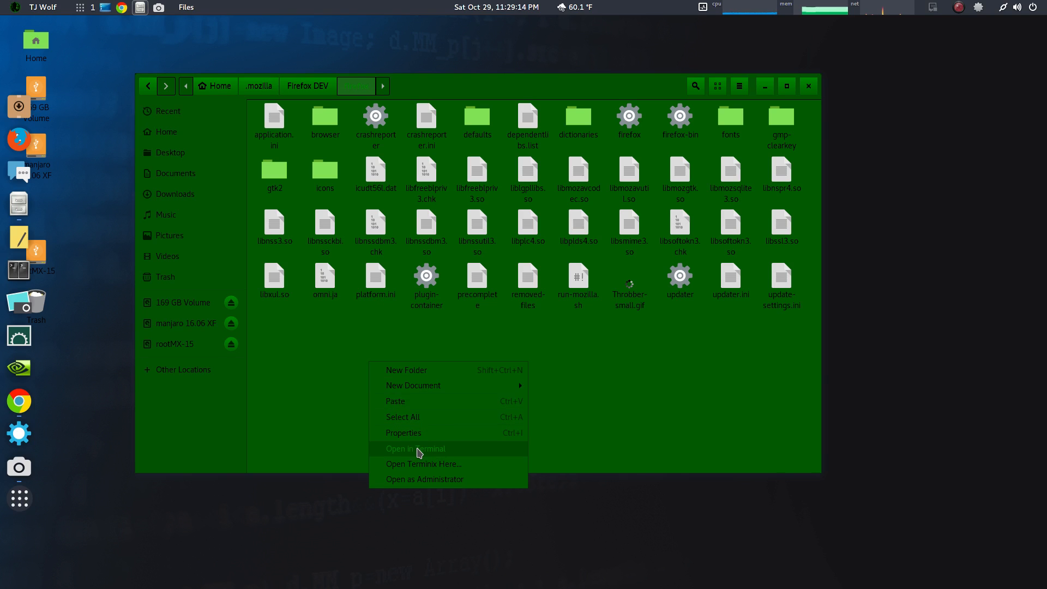
left_click(416, 448)
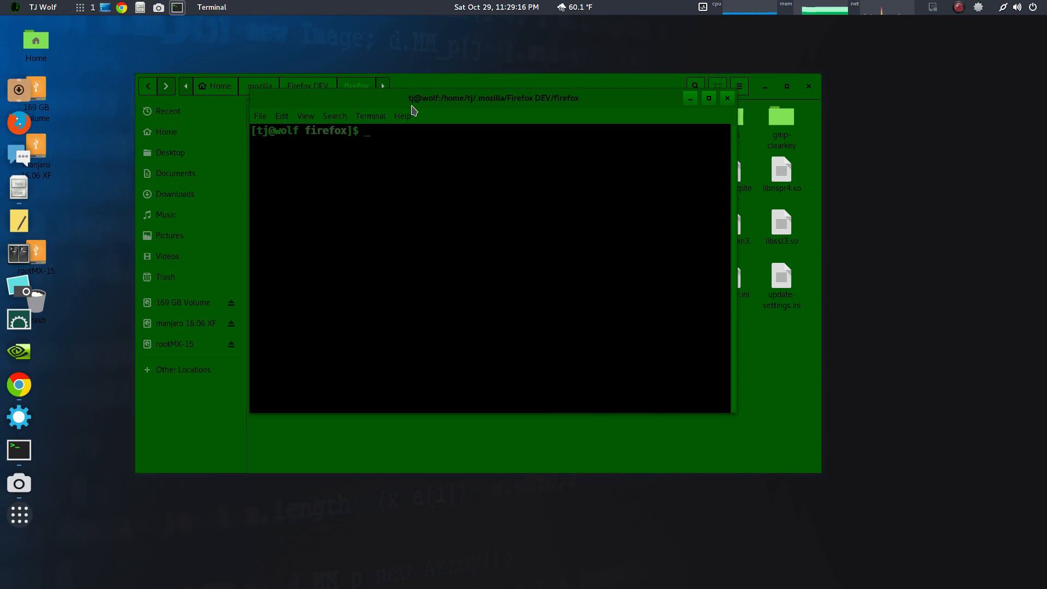
Launch Firefox with ./firefox and choose Not now on the default-browser prompt.
type("./")
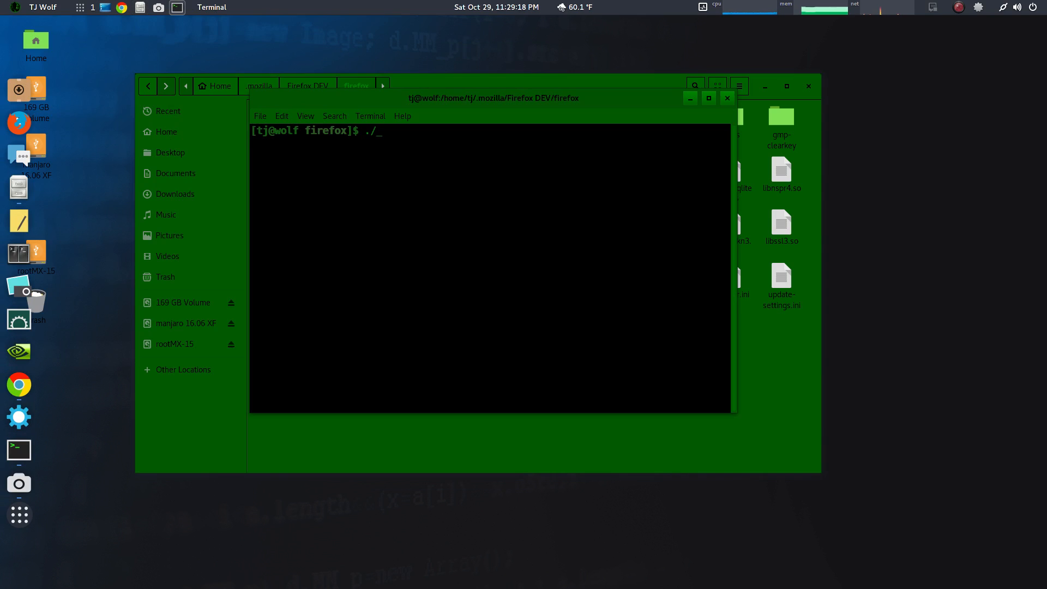
type("firefo")
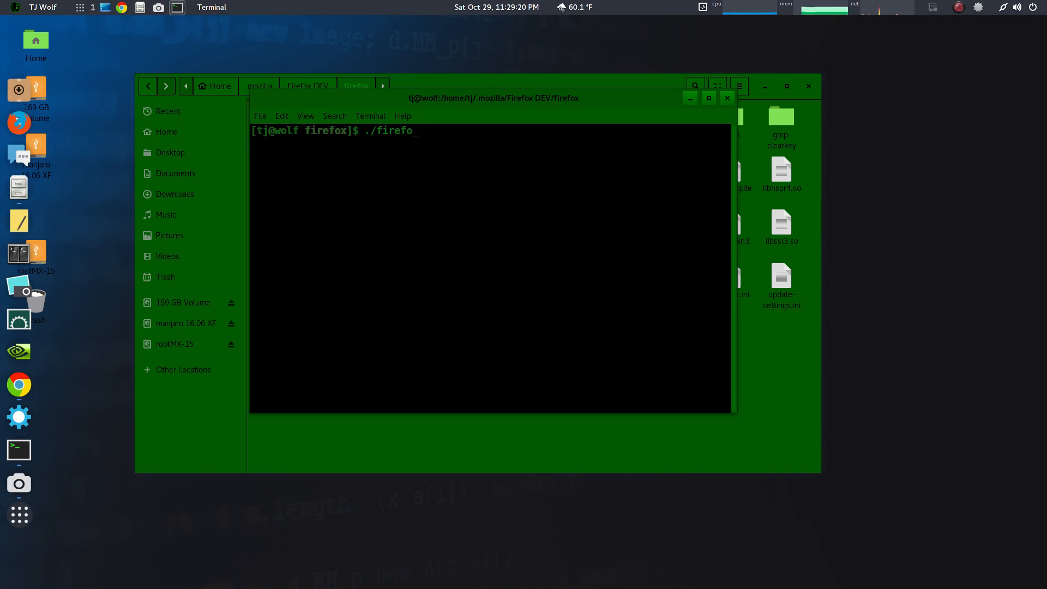
key("Return")
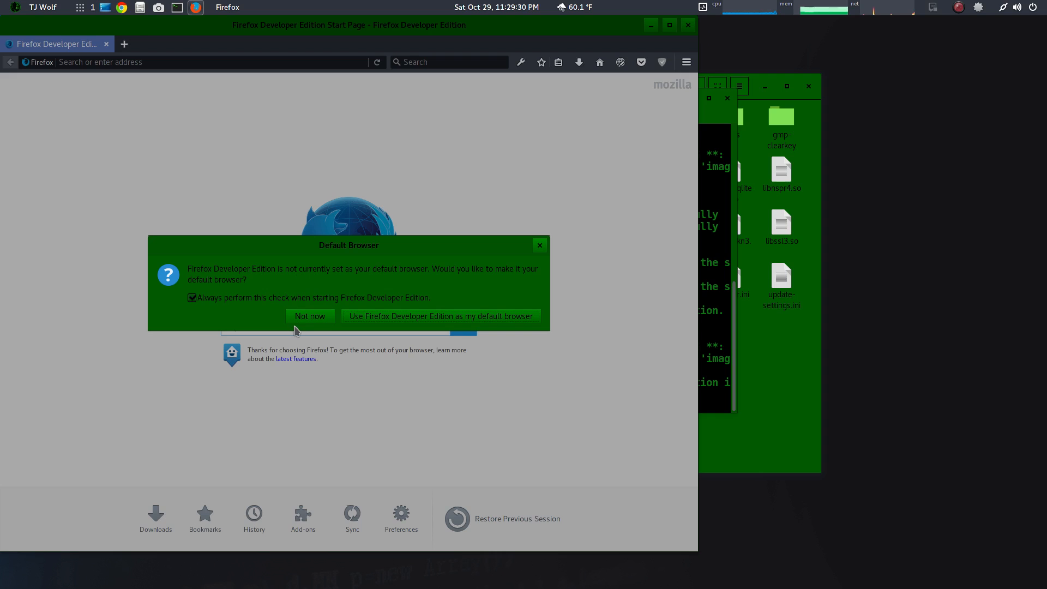
left_click(309, 315)
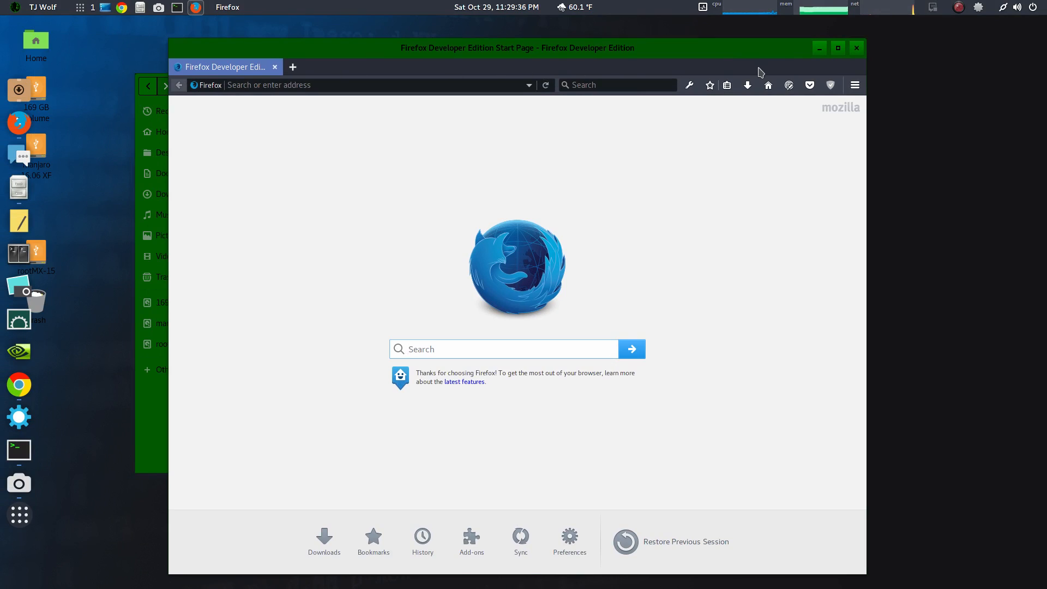
left_click(830, 85)
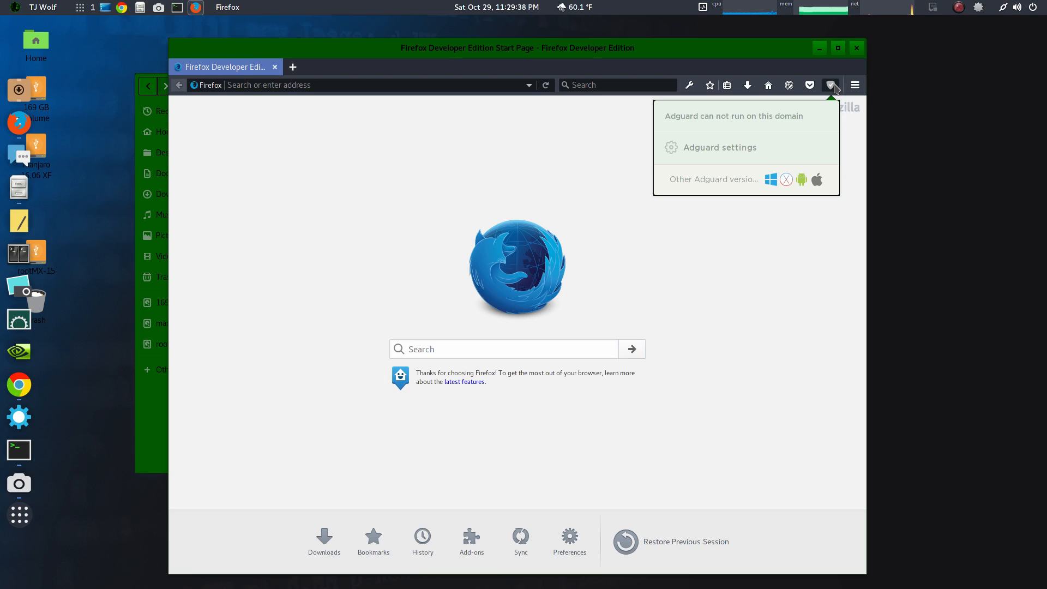
mouse_move(854, 85)
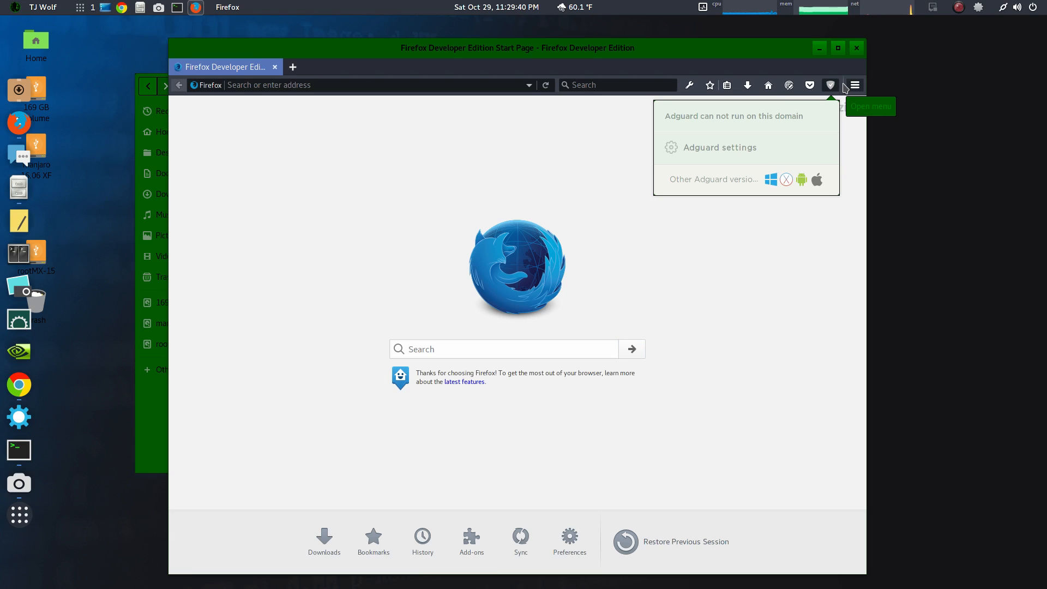
mouse_move(674, 150)
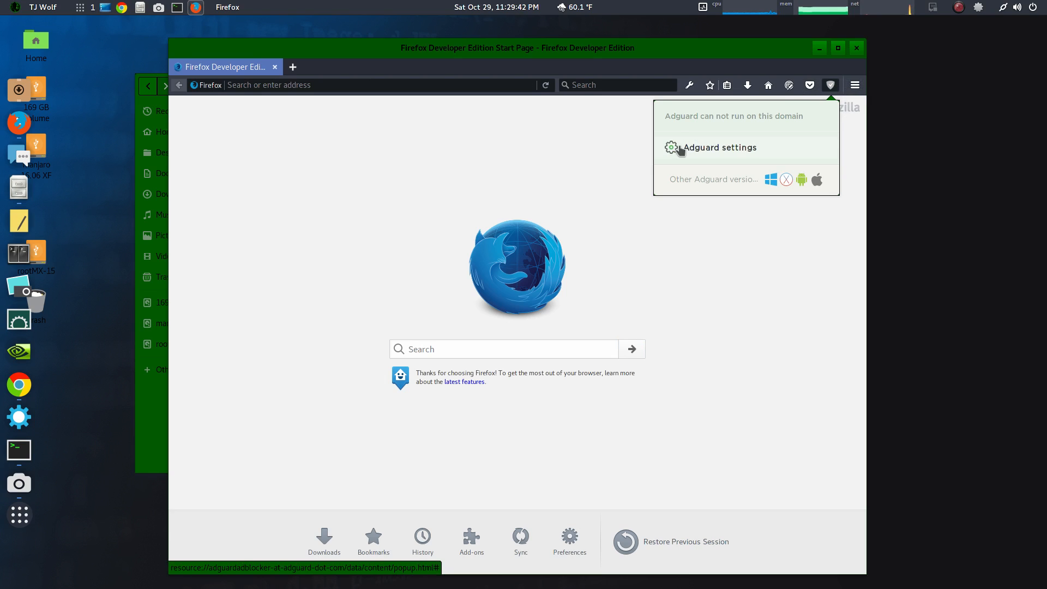
left_click(346, 149)
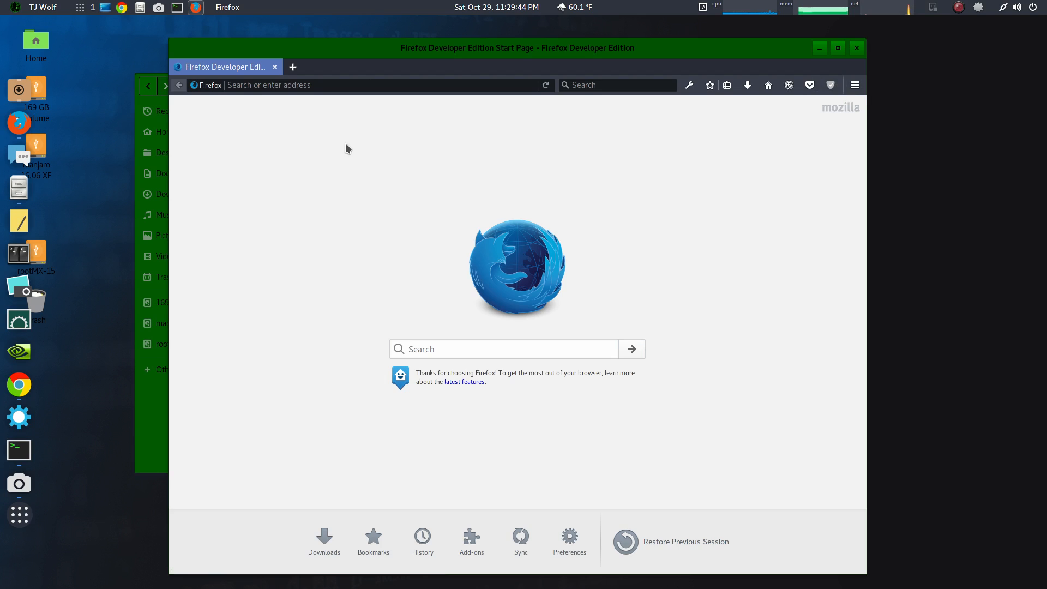
mouse_move(389, 68)
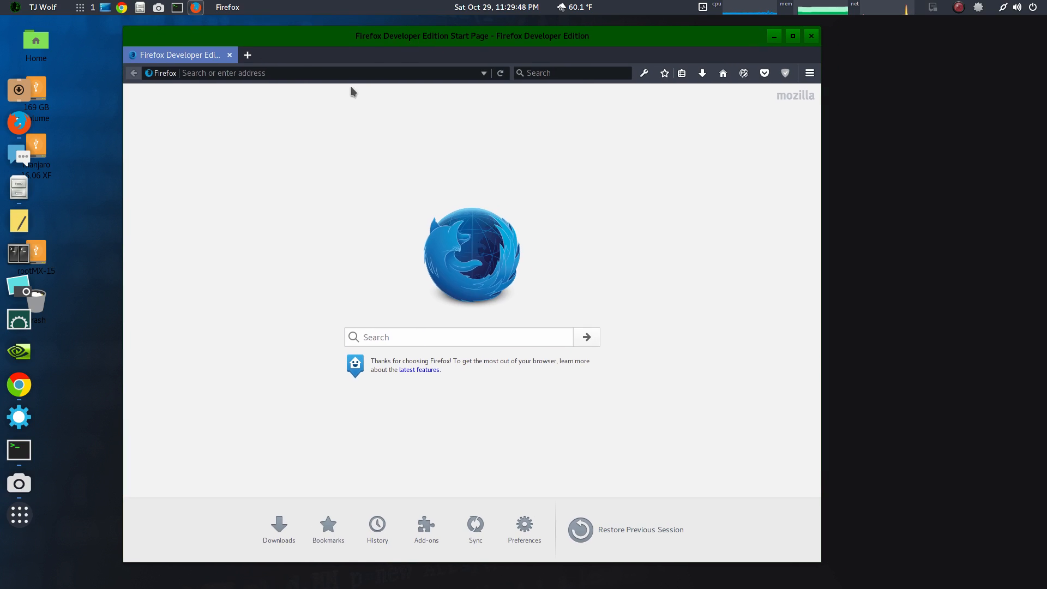
mouse_move(259, 130)
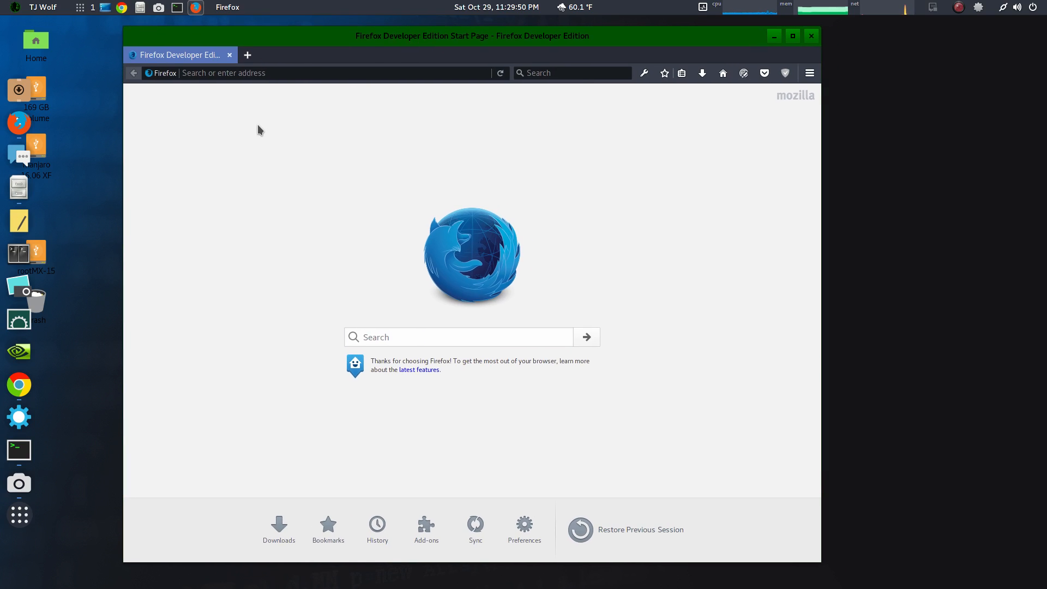
mouse_move(280, 132)
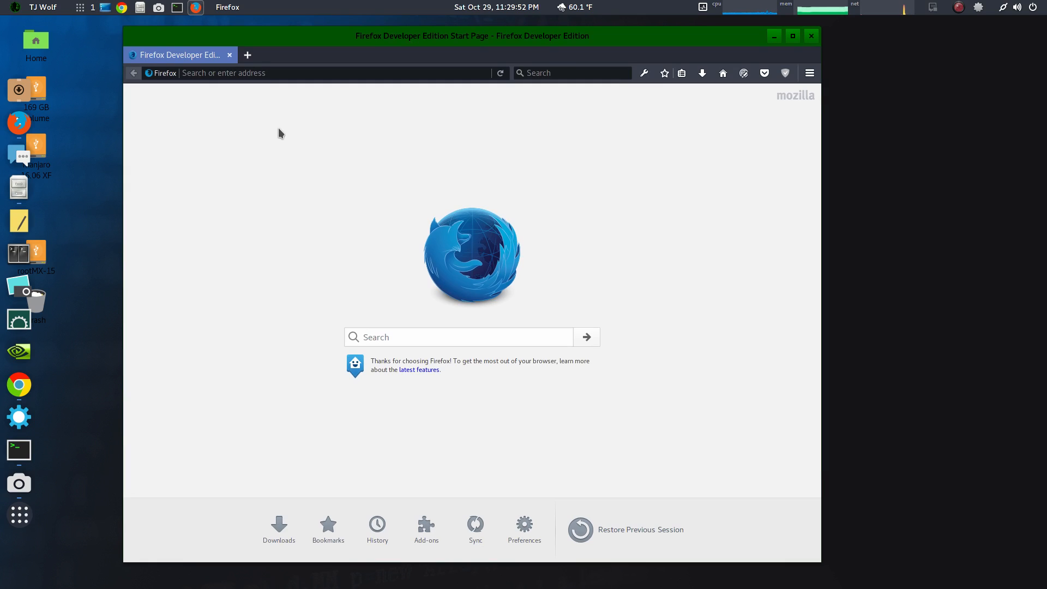